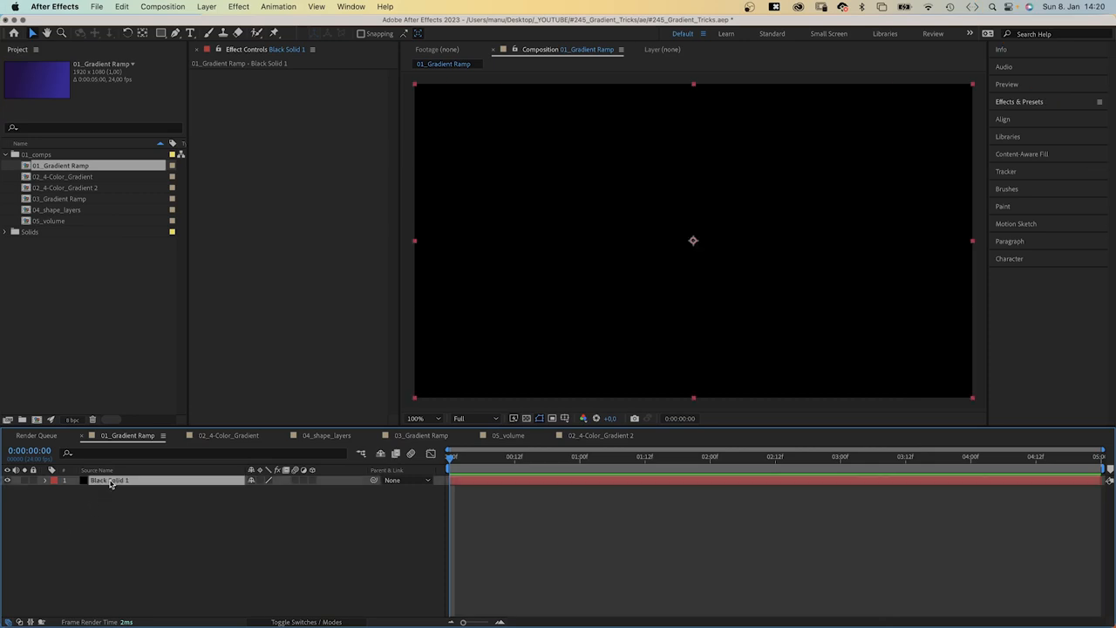
# Apply a Gradient Ramp effect to Black Solid 1 and set its shape to Radial Ramp
pyautogui.click(237, 7)
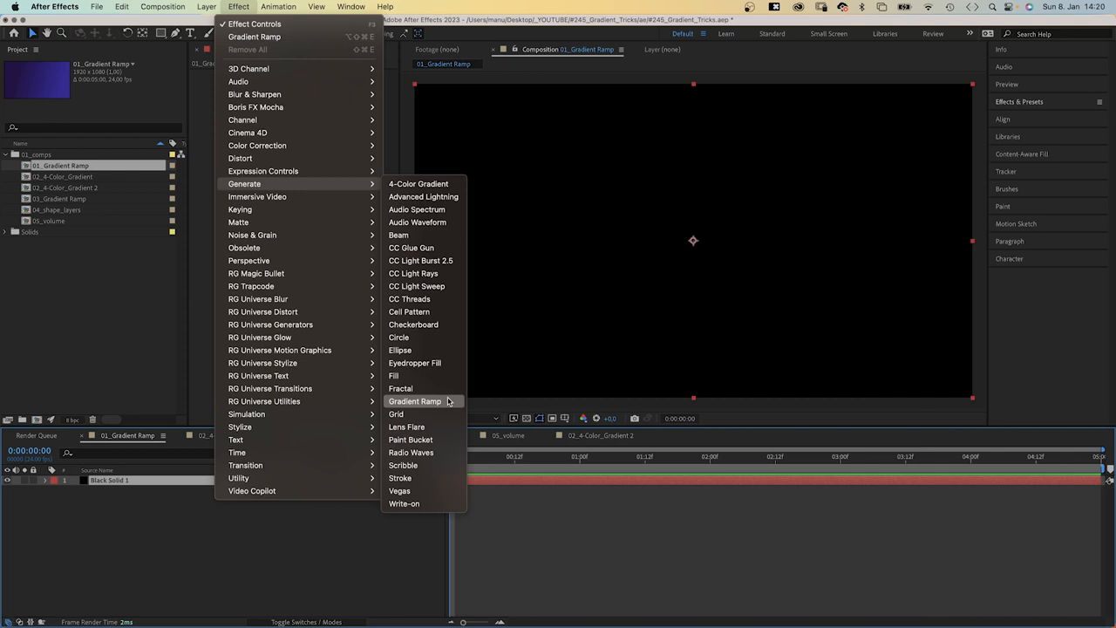
pyautogui.click(415, 401)
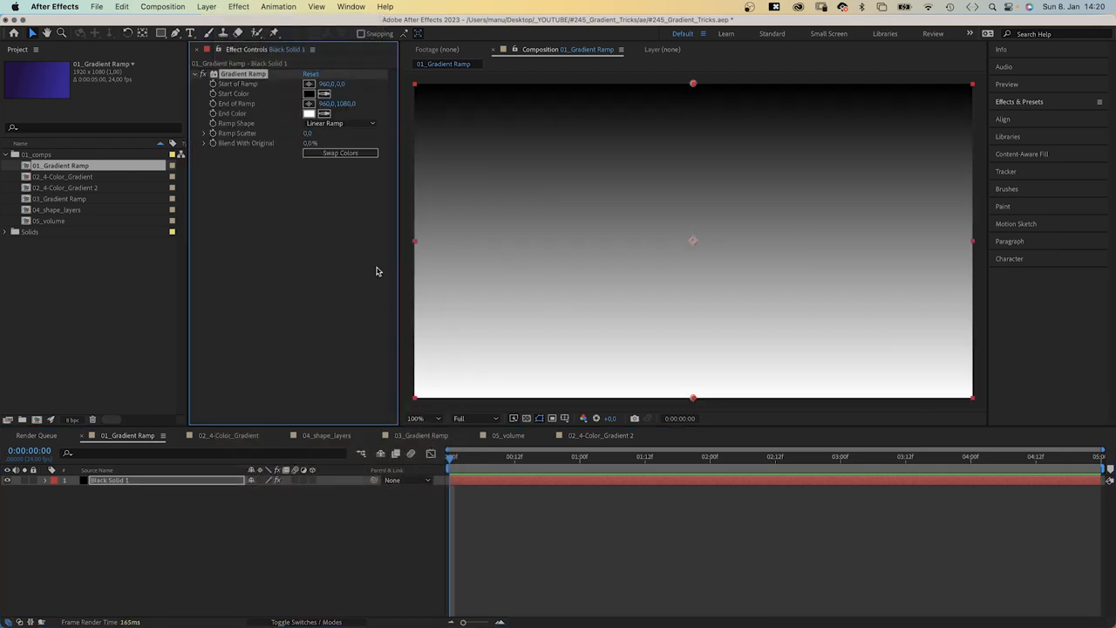
pyautogui.click(340, 122)
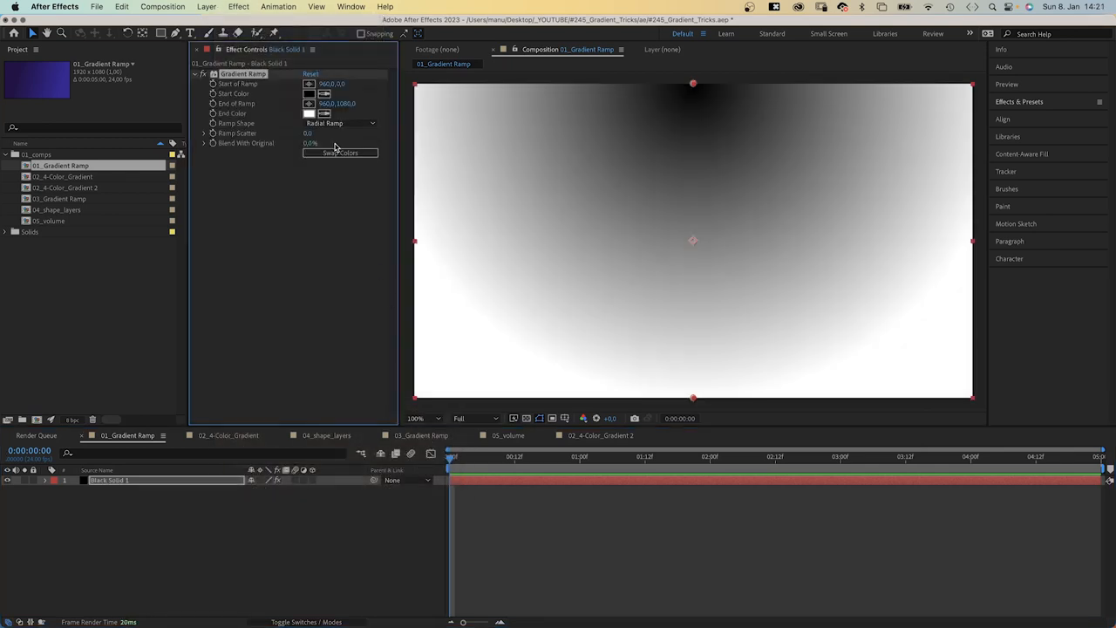
# Move the ramp's dark start point toward the left and adjust its start colour
pyautogui.moveTo(694, 84); pyautogui.dragTo(488, 210)
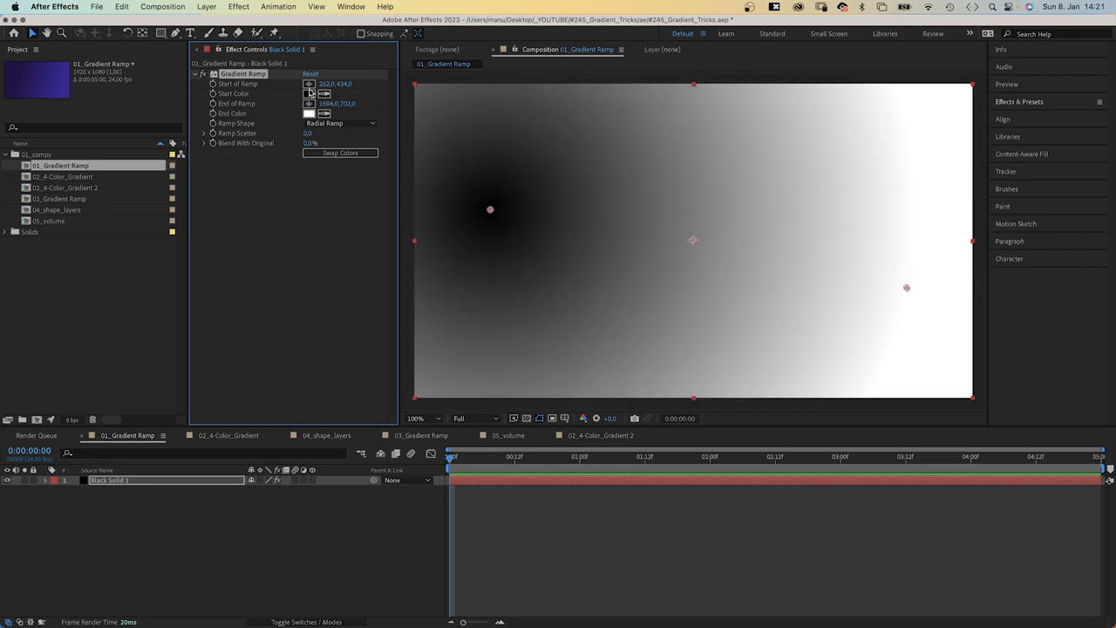
pyautogui.click(311, 94)
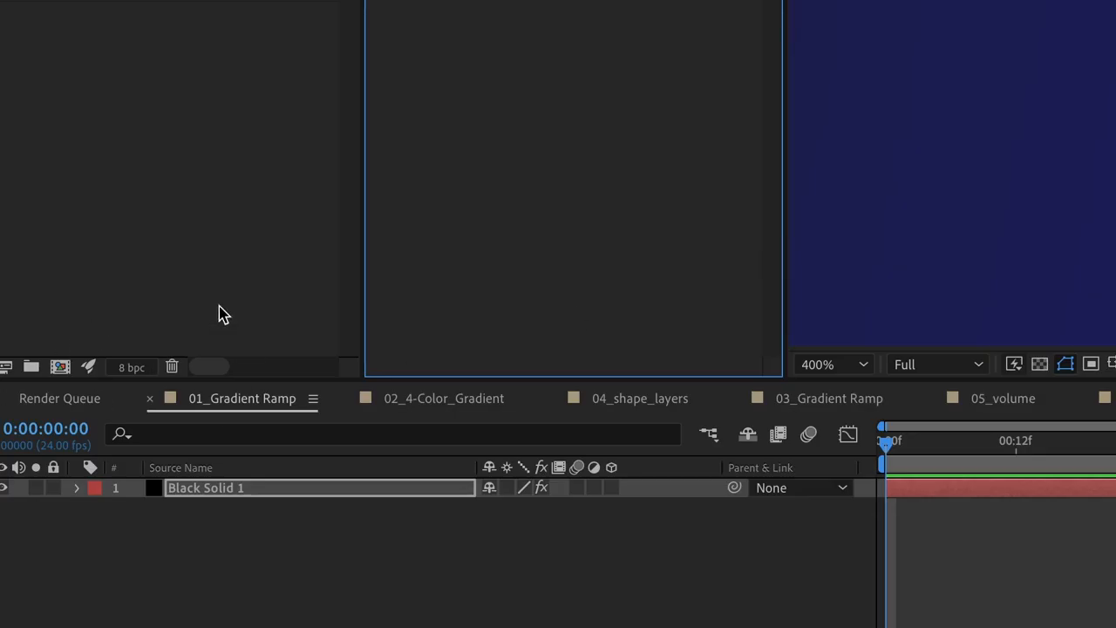
# Show the Render Queue, add a Noise effect over the gradient, then switch to the 4-Color Gradient comp
pyautogui.click(133, 366)
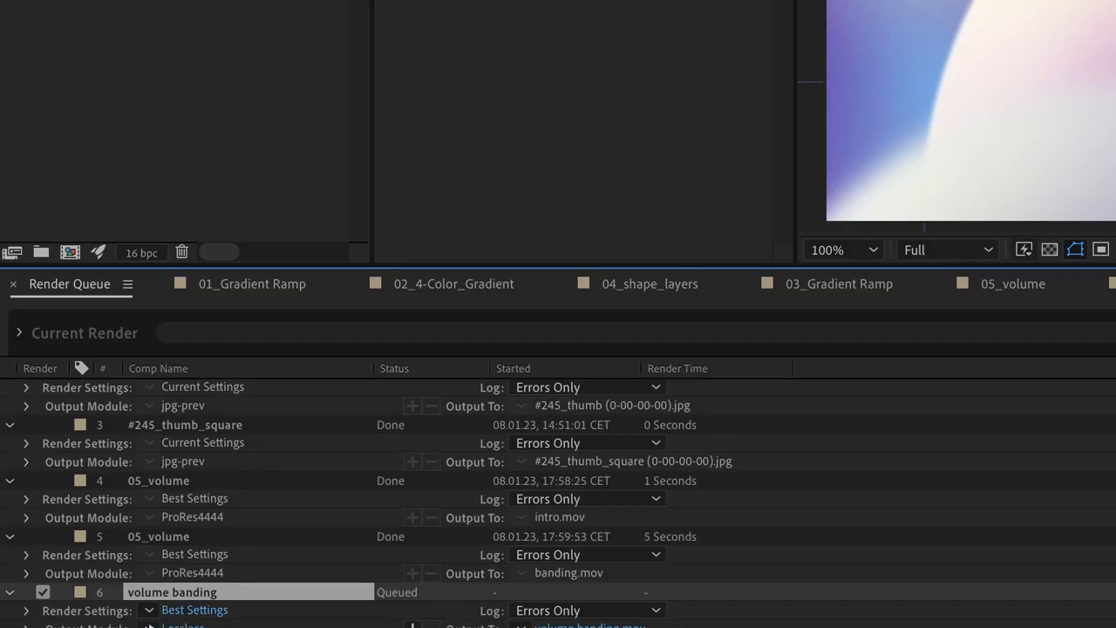
pyautogui.click(237, 7)
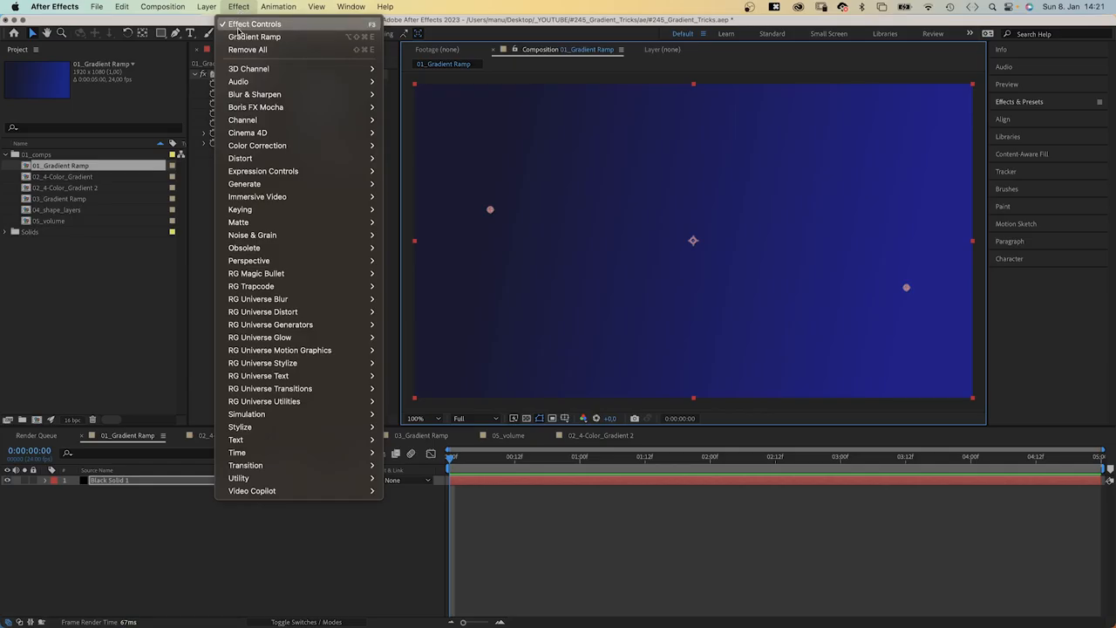
pyautogui.moveTo(251, 234)
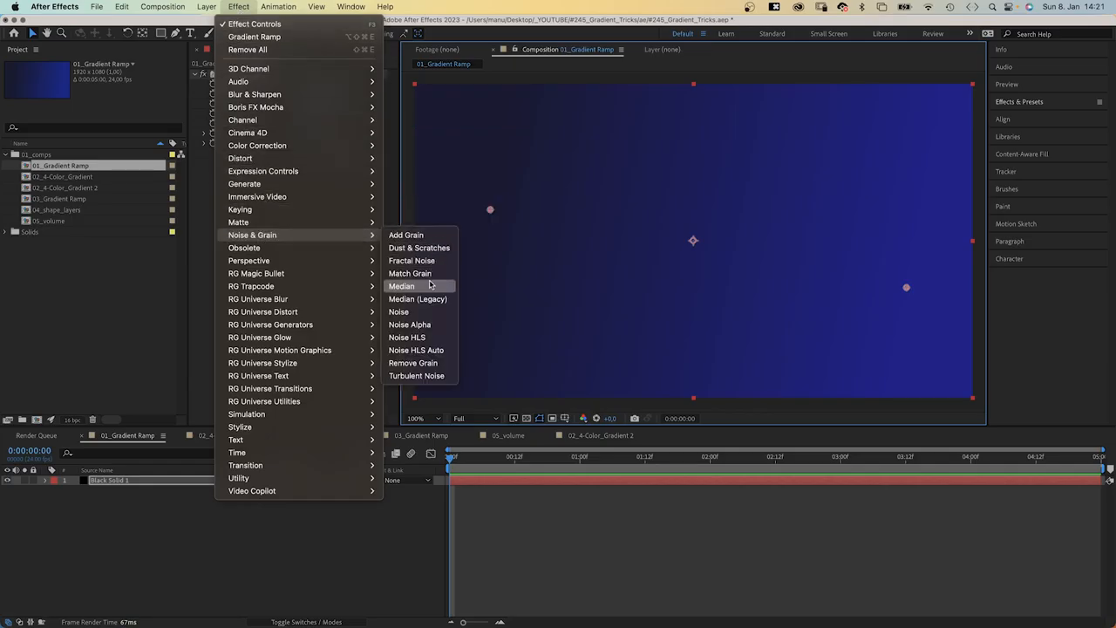
pyautogui.click(398, 310)
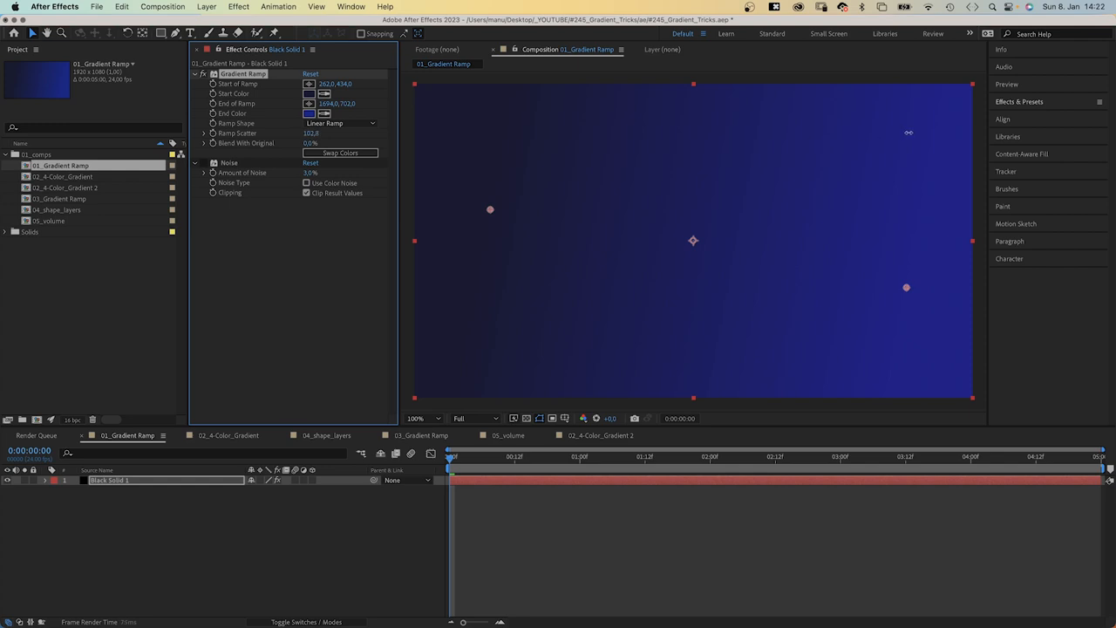
pyautogui.click(238, 7)
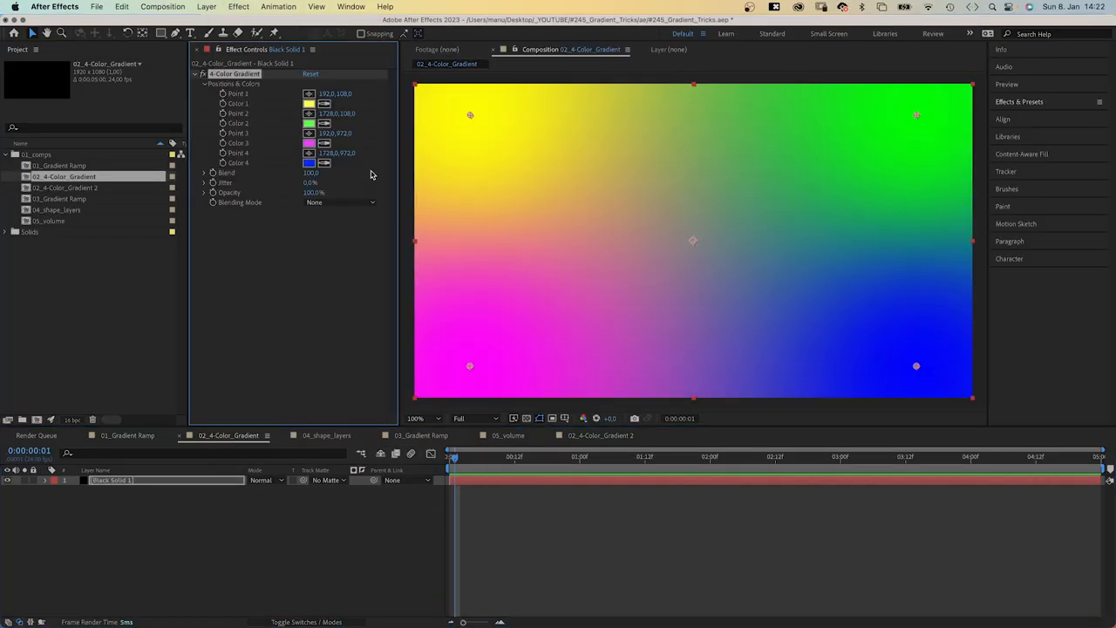
# Recolour the gradient's Color 3 to purple
pyautogui.click(308, 103)
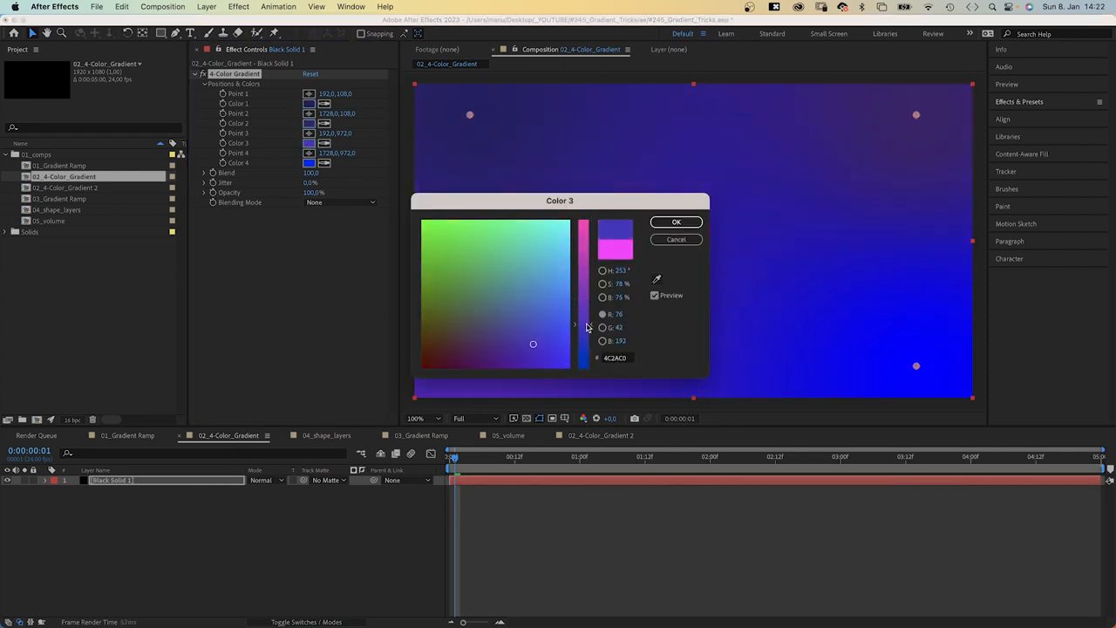
pyautogui.click(677, 221)
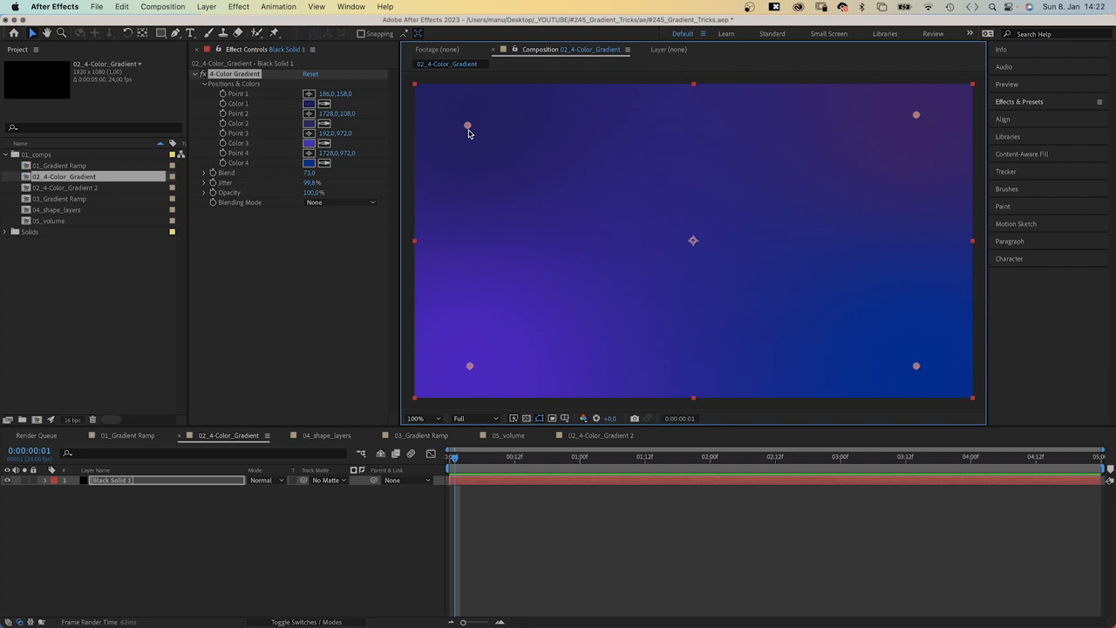
# Move the top-left colour point inward toward the centre of the composition
pyautogui.moveTo(470, 125); pyautogui.dragTo(561, 158)
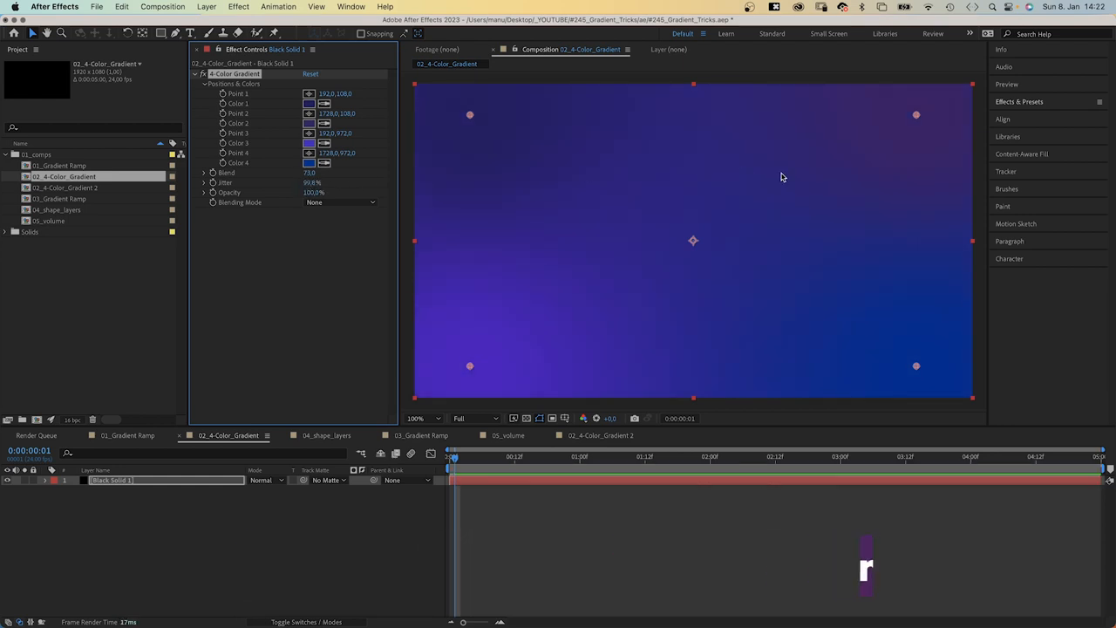
pyautogui.moveTo(469, 115); pyautogui.dragTo(544, 171)
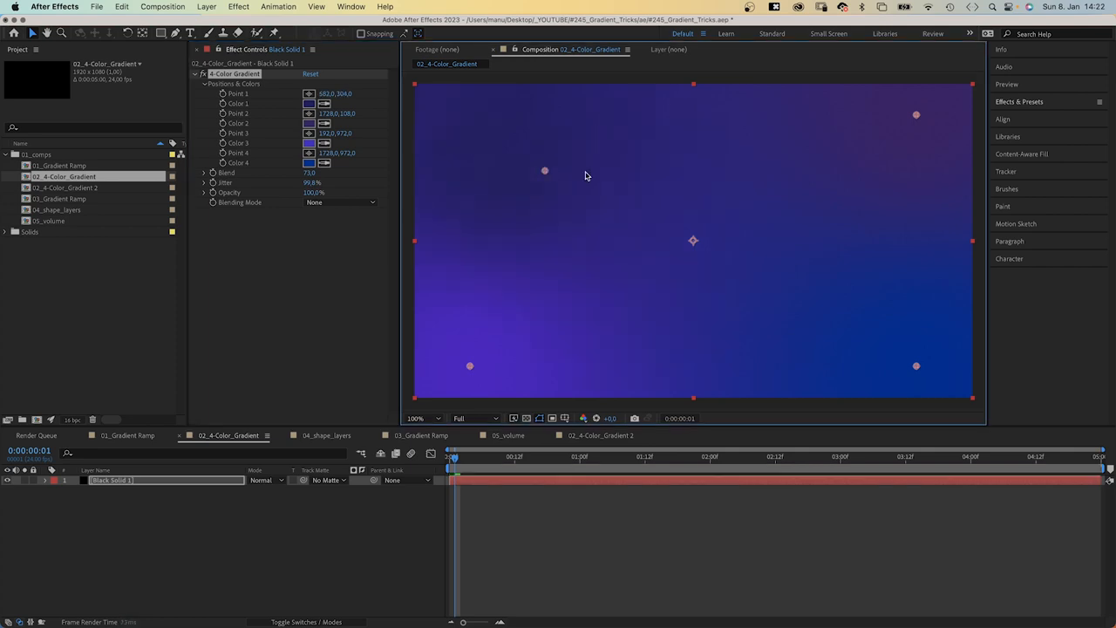
pyautogui.moveTo(544, 171); pyautogui.dragTo(562, 155)
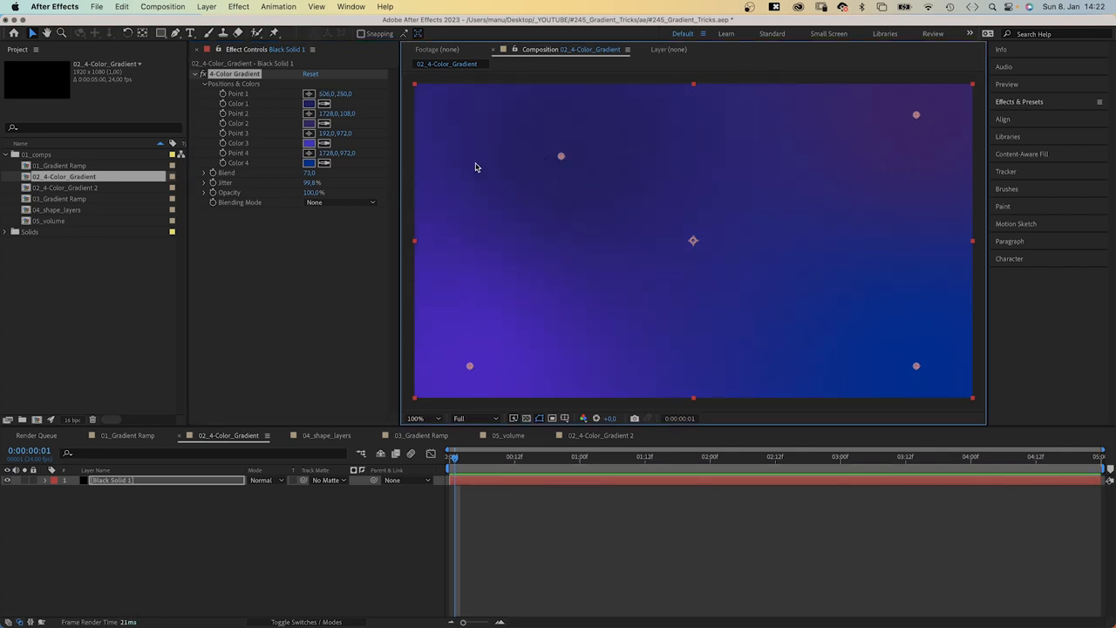
pyautogui.moveTo(224, 97)
pyautogui.write('wiggle(')
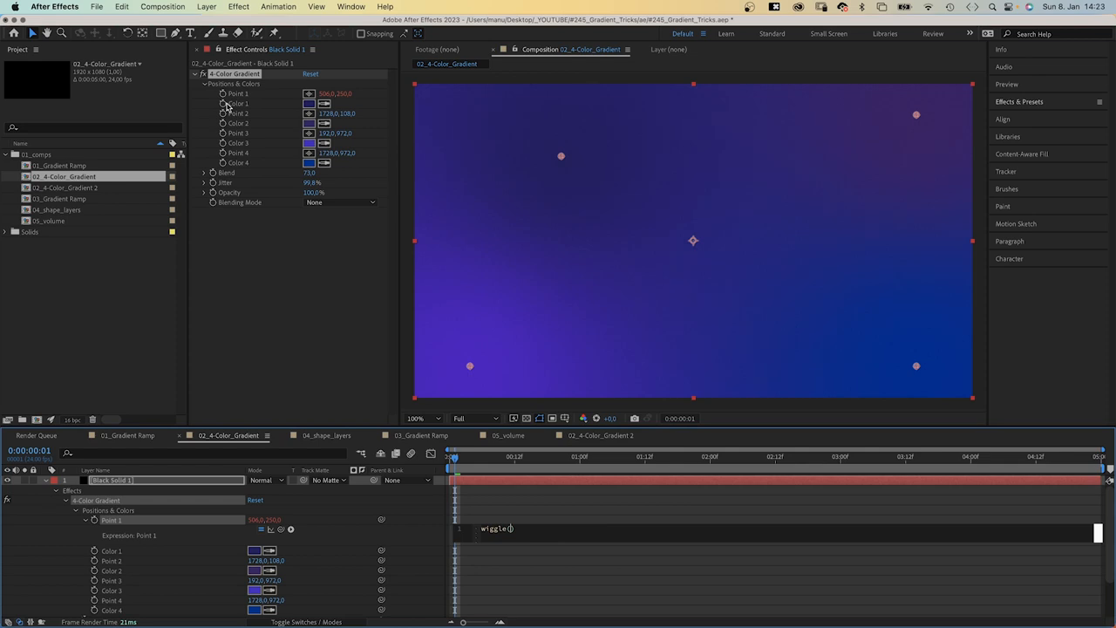
# Drive the gradient colour points with wiggle expressions such as wiggle(0.5,100) and wiggle(0.7,250)
pyautogui.write('0,')
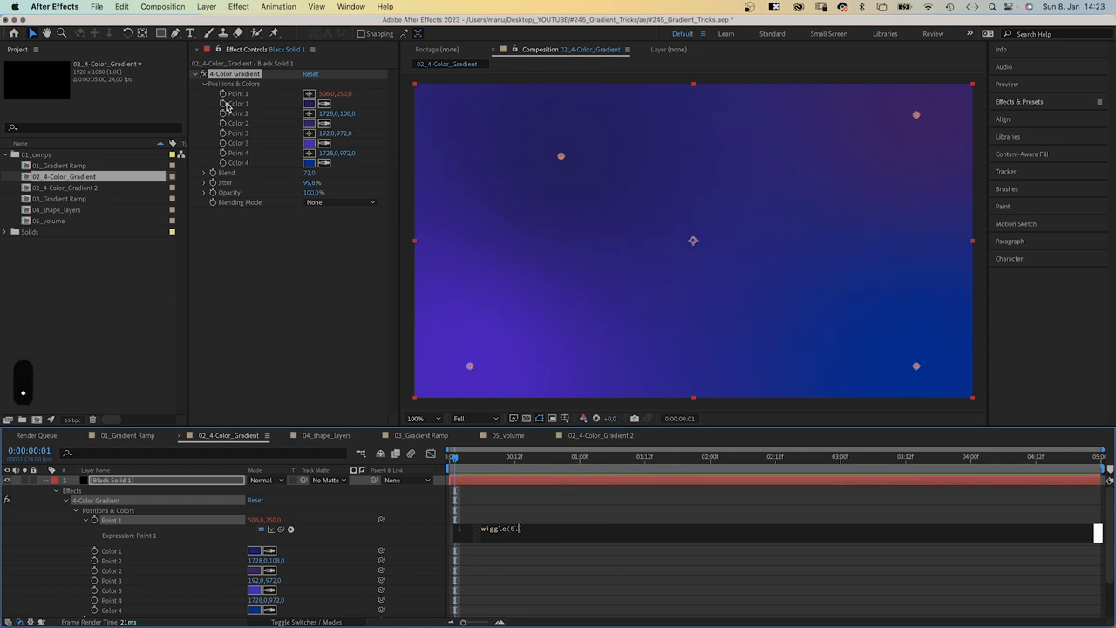
pyautogui.write('0.5,100)')
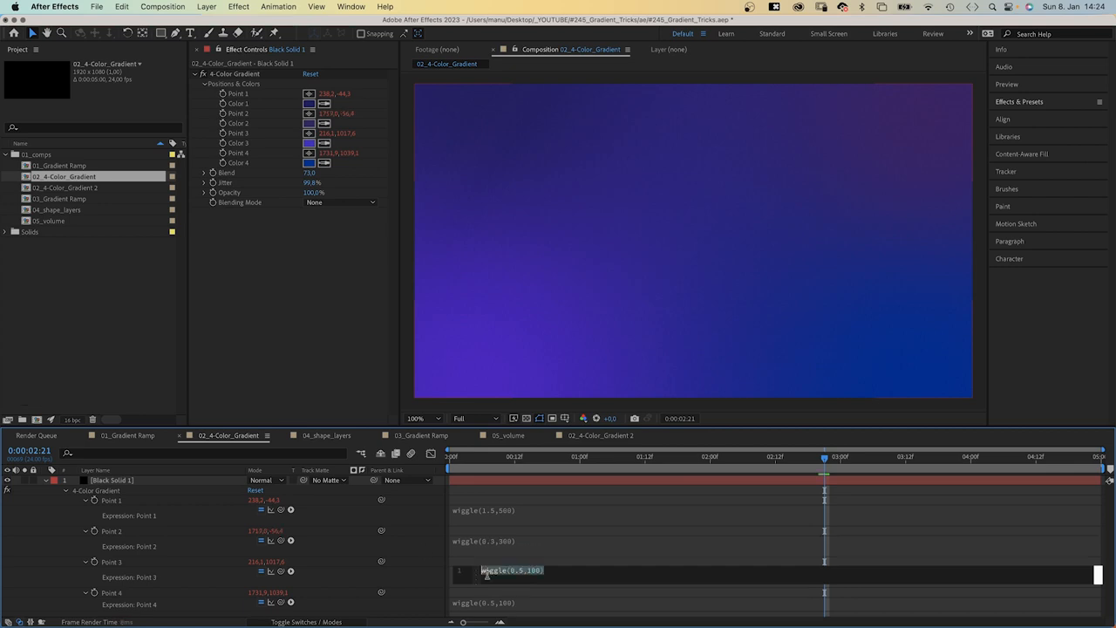
pyautogui.write('wiggle(0.7,250)')
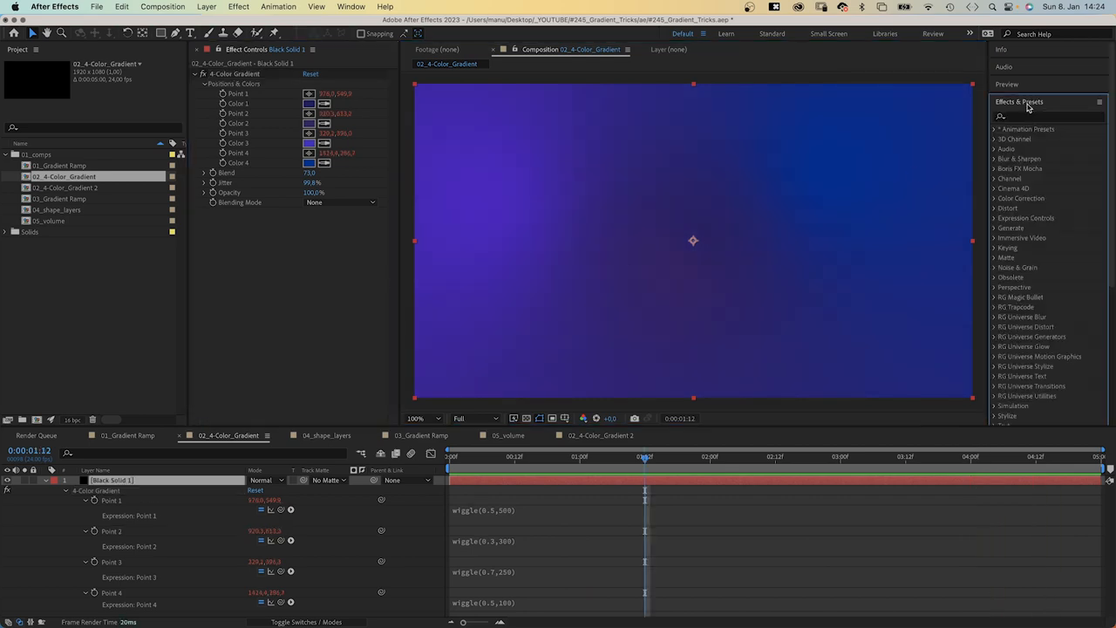
# Apply Turbulent Displace to the gradient with an amount of 10.0
pyautogui.write('turbulent')
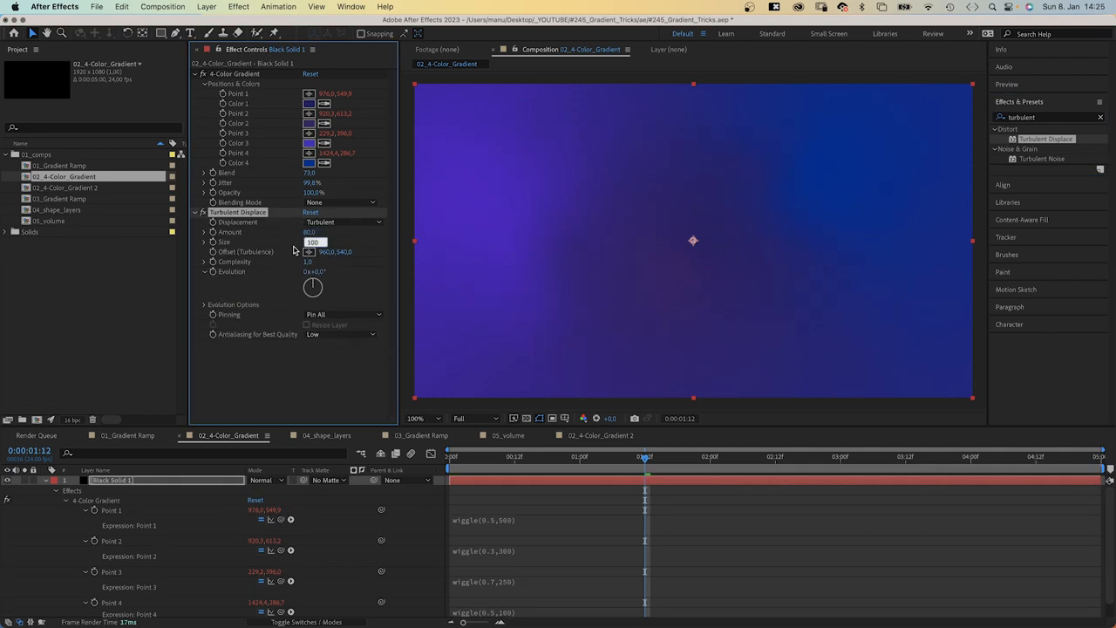
pyautogui.write('10.0')
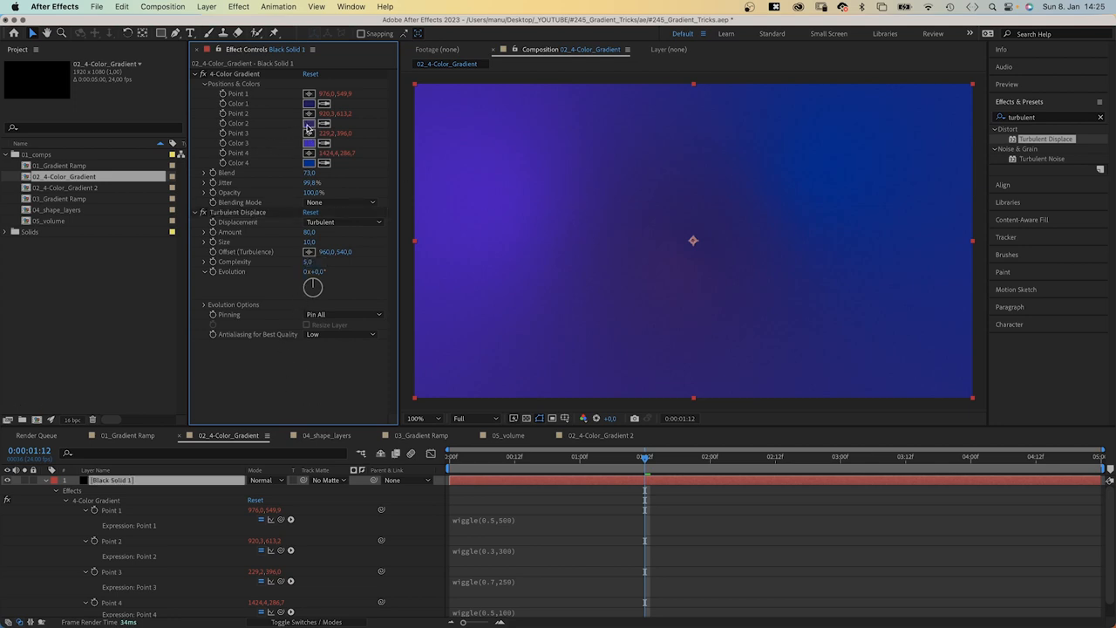
# Pick a new colour for the gradient's Color 2
pyautogui.click(307, 122)
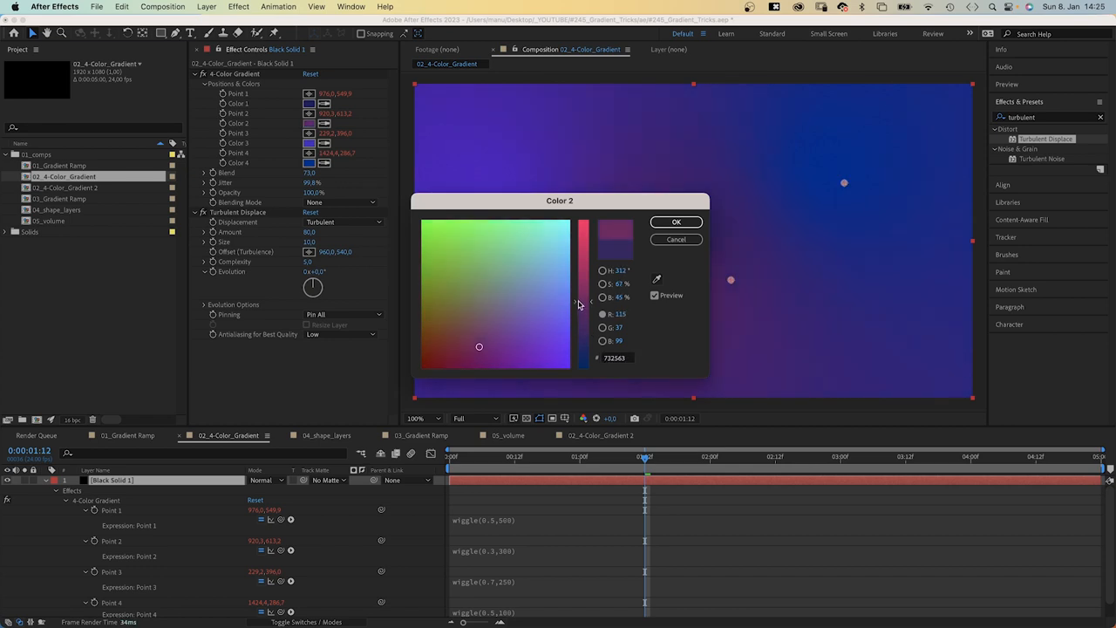
pyautogui.click(677, 221)
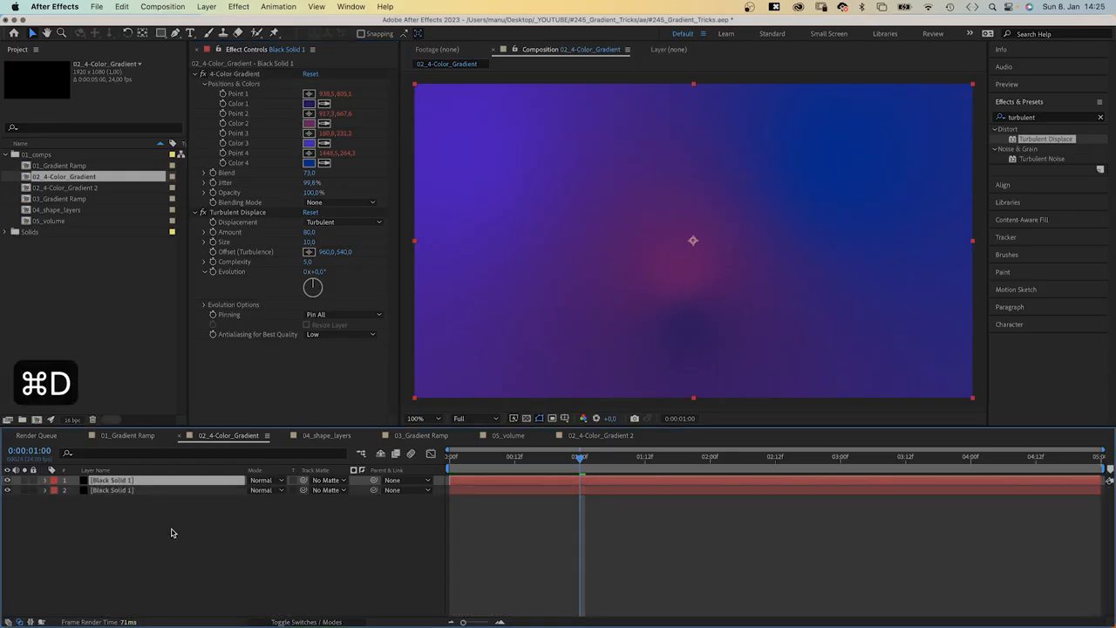
# Set the duplicated gradient layer's blending mode to Add
pyautogui.click(340, 203)
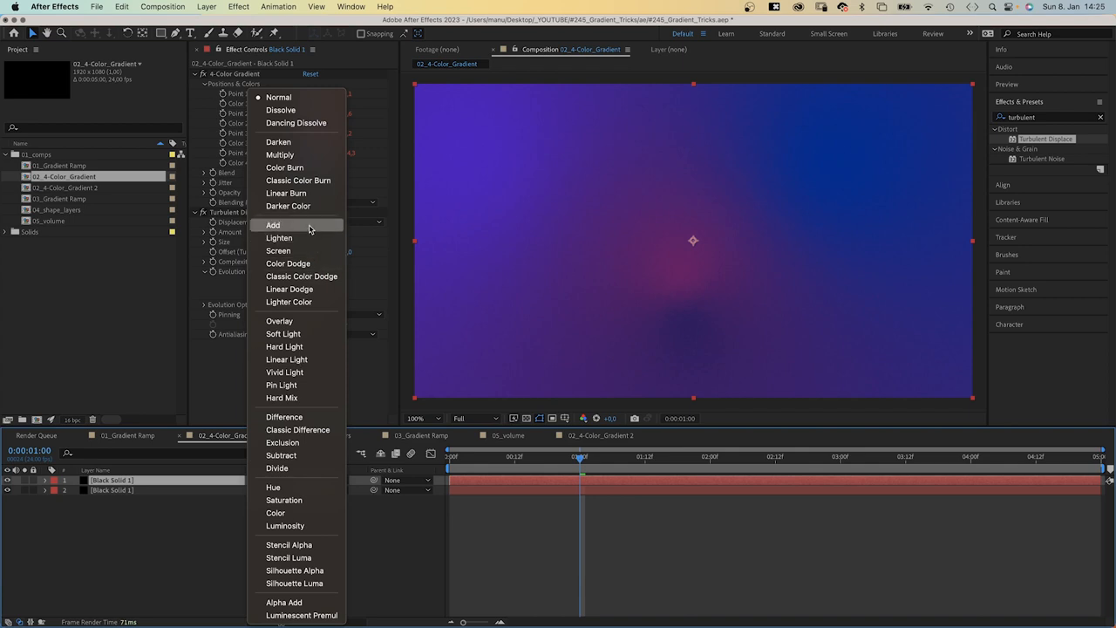
pyautogui.click(272, 225)
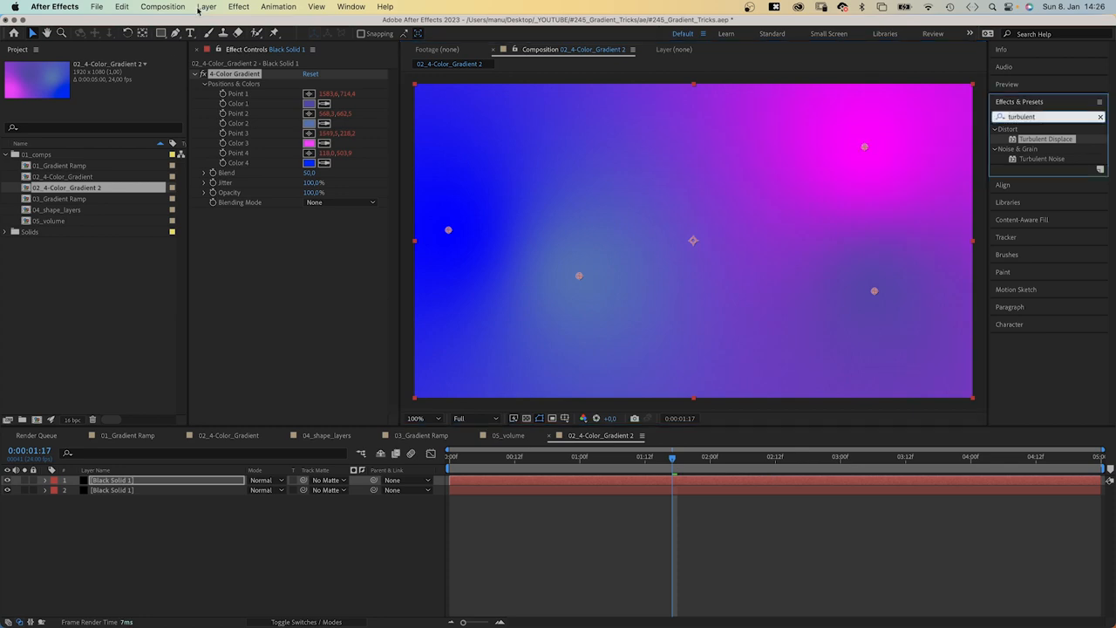
# Apply a Radial Wipe transition effect to the selected gradient layer
pyautogui.click(237, 7)
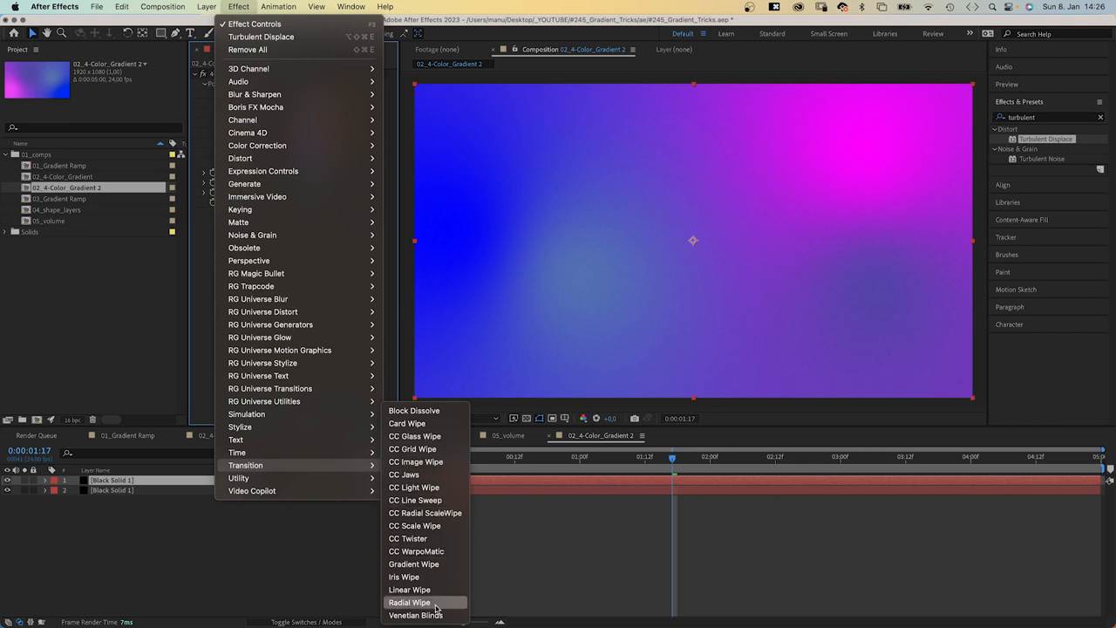
pyautogui.click(415, 614)
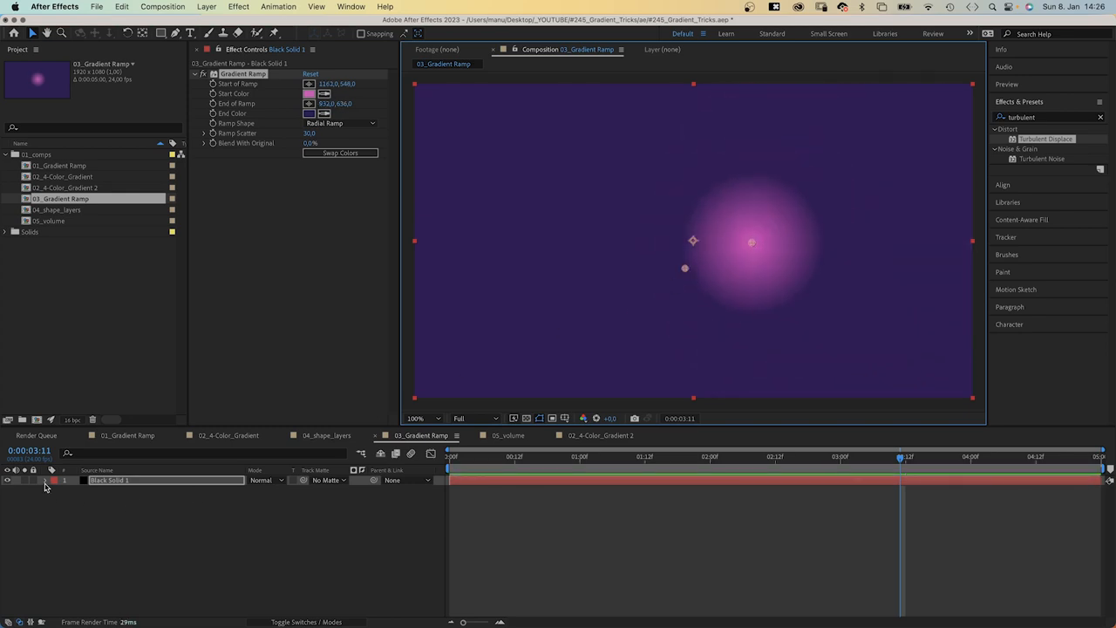
# Link End of Ramp to Start of Ramp with an offset expression, reposition the glow, and start a wiggle on the start point
pyautogui.click(45, 482)
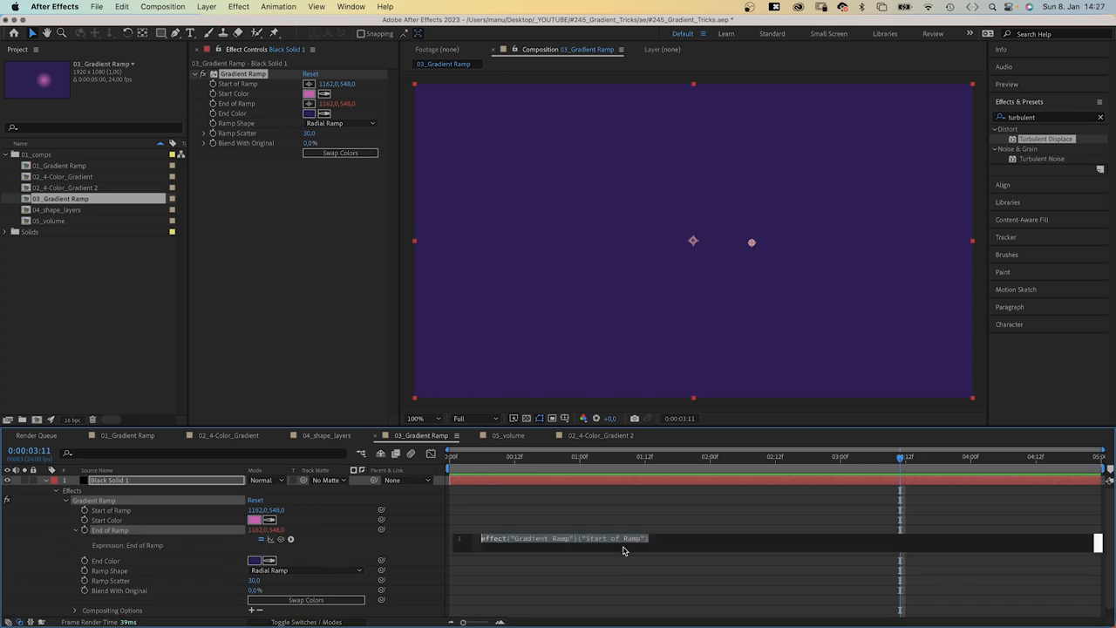
pyautogui.write('+1')
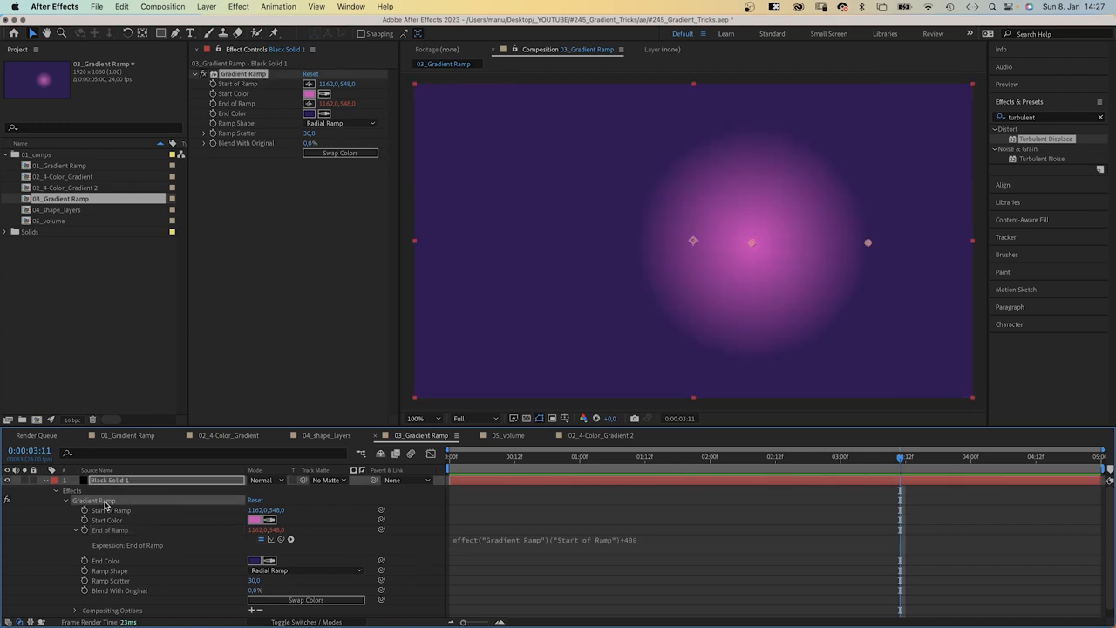
pyautogui.moveTo(755, 248)
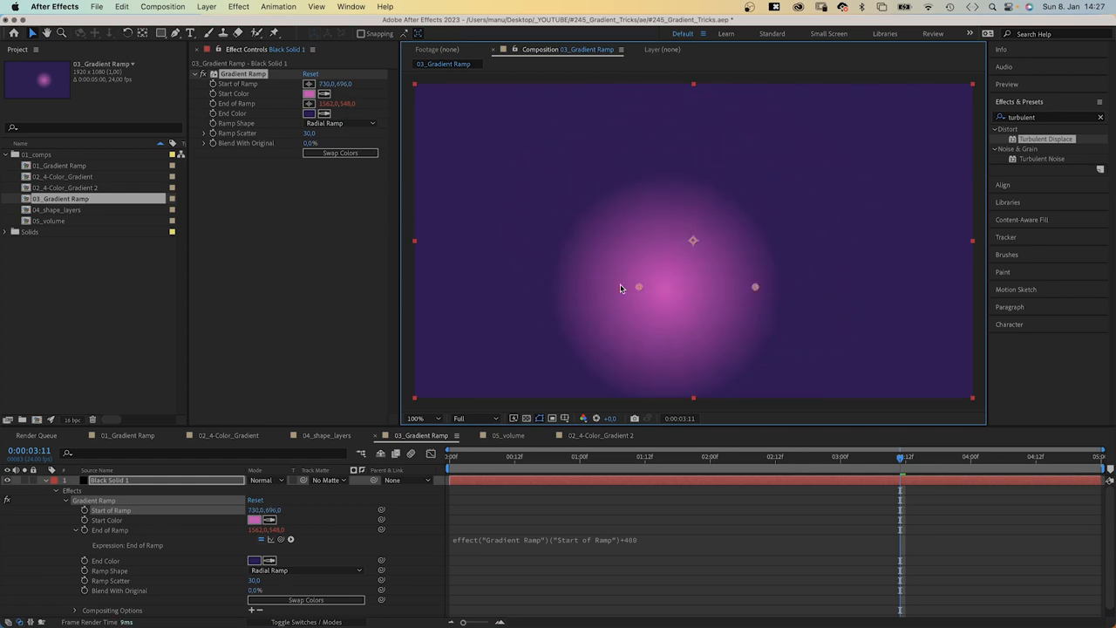
pyautogui.moveTo(638, 286); pyautogui.dragTo(684, 243)
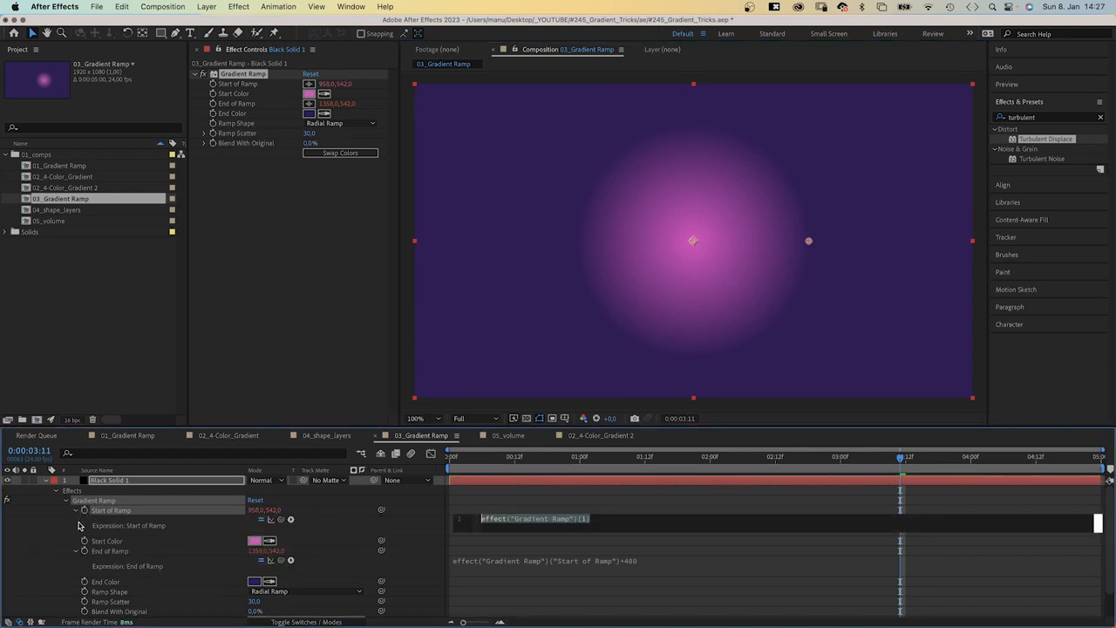
pyautogui.write('wiggl')
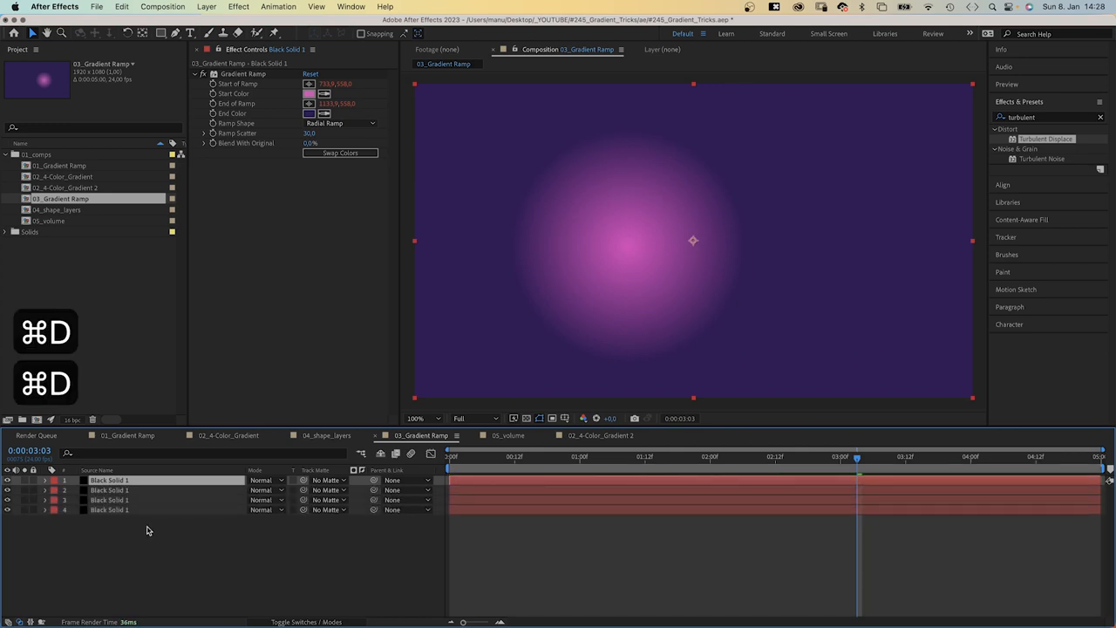
# Duplicate the glowing ramp layer and blend the copies with Color Dodge for a white hotspot
pyautogui.press('cmd+d')
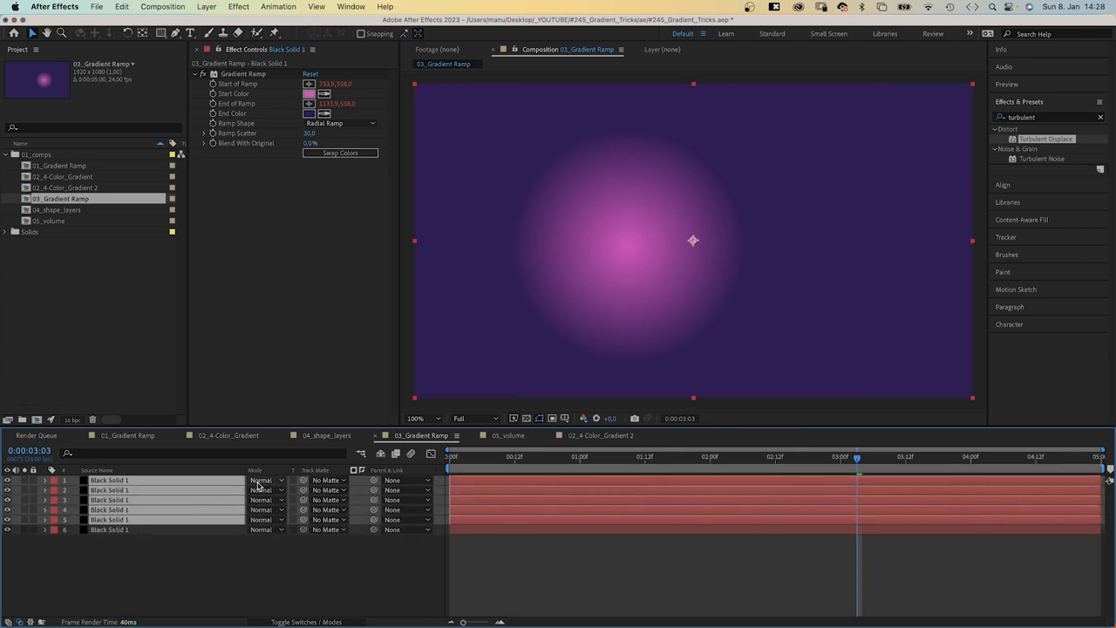
pyautogui.click(261, 479)
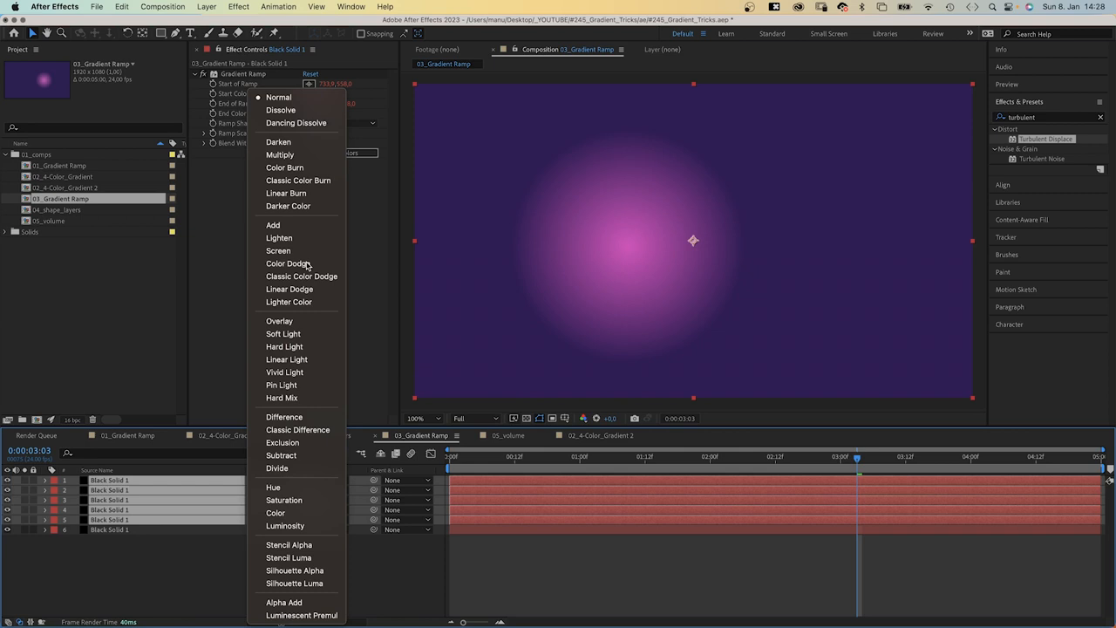
pyautogui.click(284, 263)
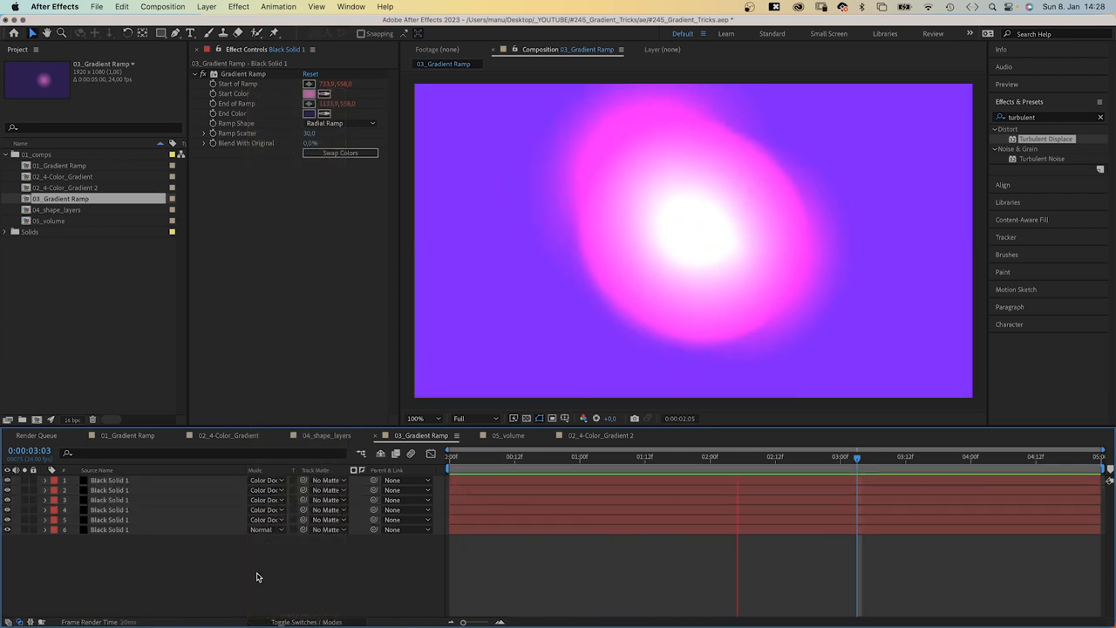
pyautogui.click(325, 436)
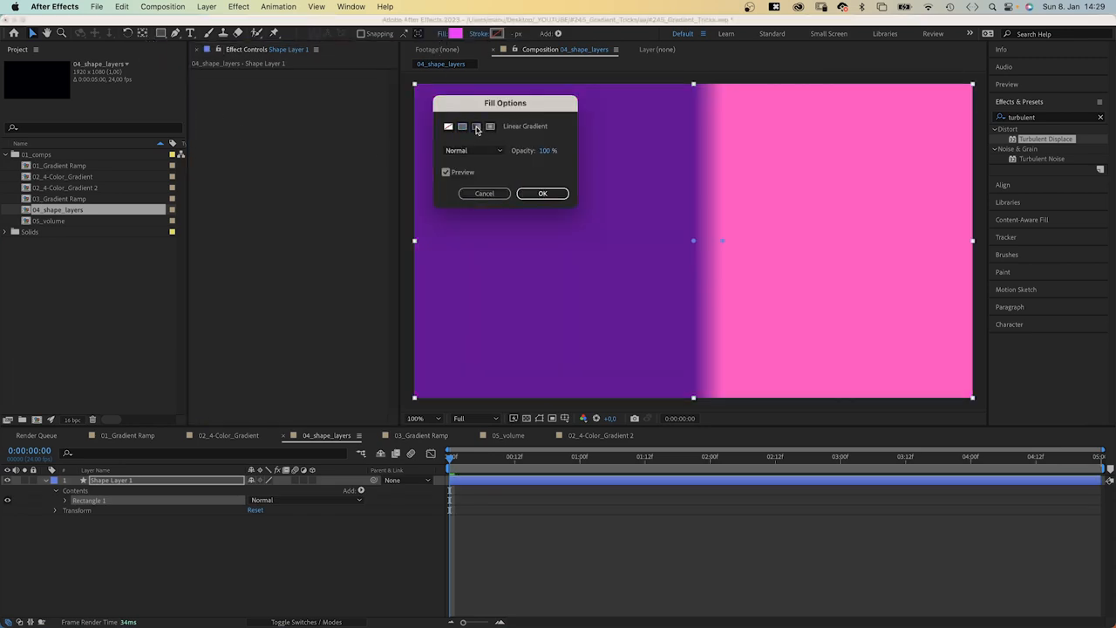
# Switch the rectangle's fill to a gradient and set one stop's colour
pyautogui.click(478, 126)
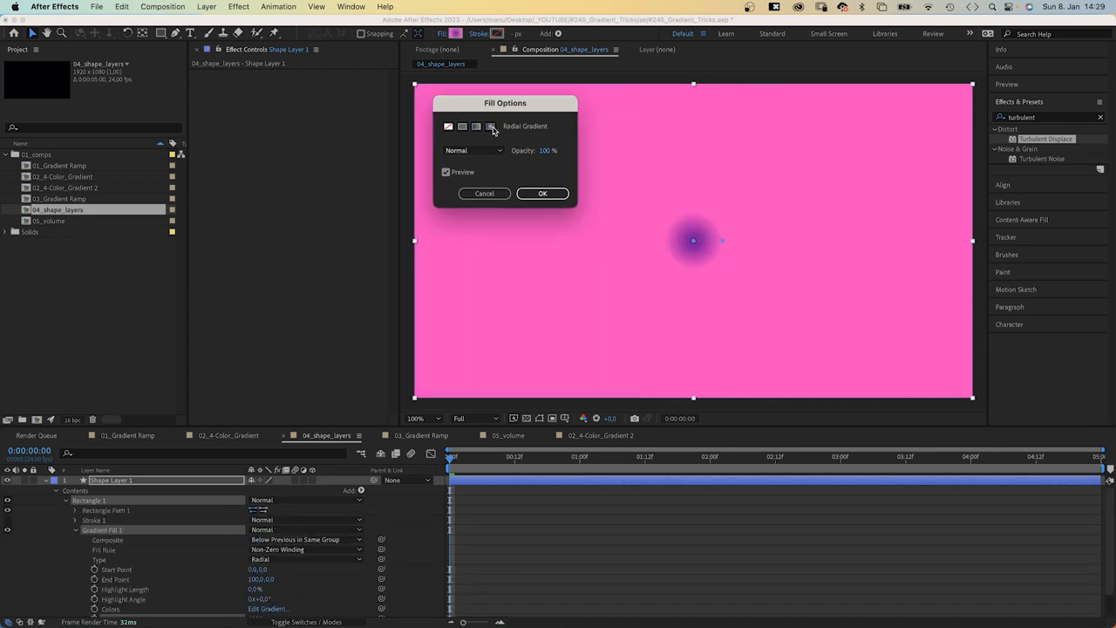
pyautogui.click(543, 192)
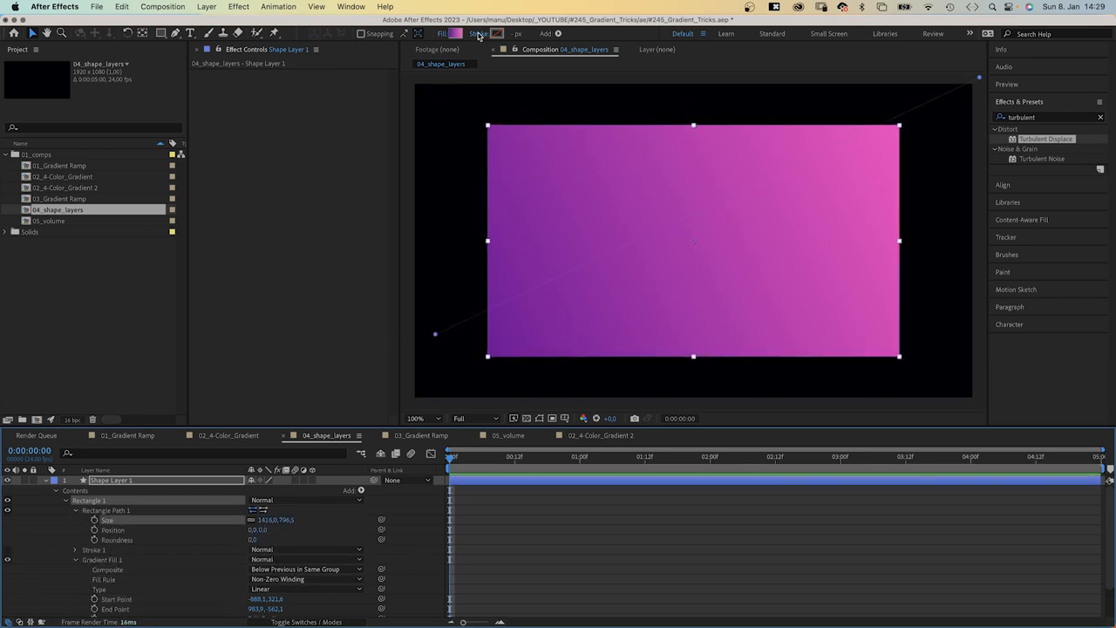
pyautogui.click(497, 34)
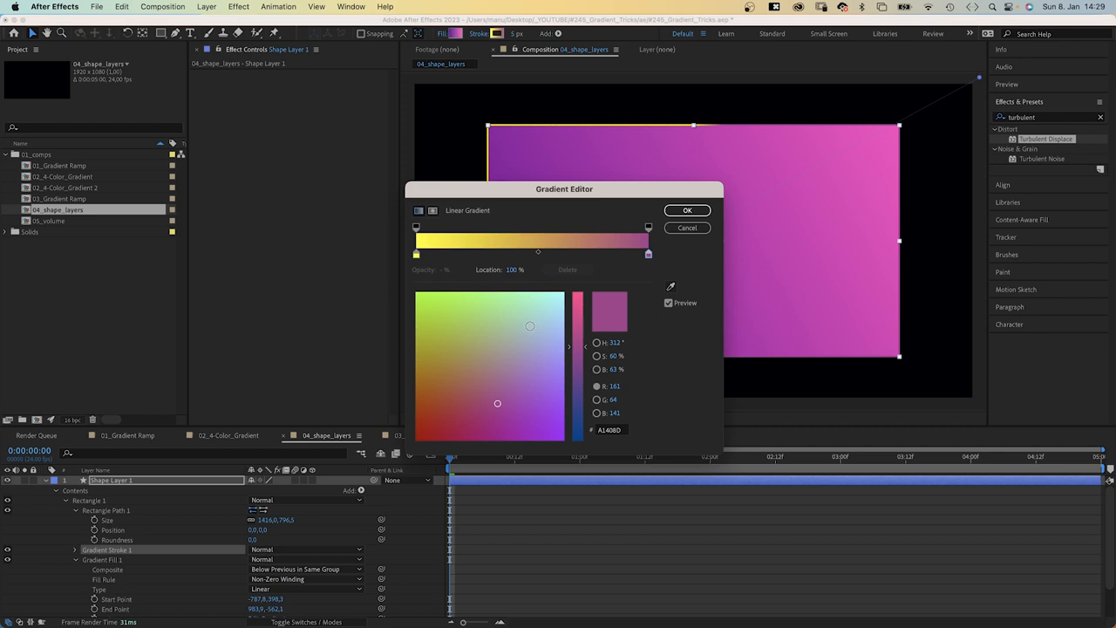
pyautogui.click(687, 209)
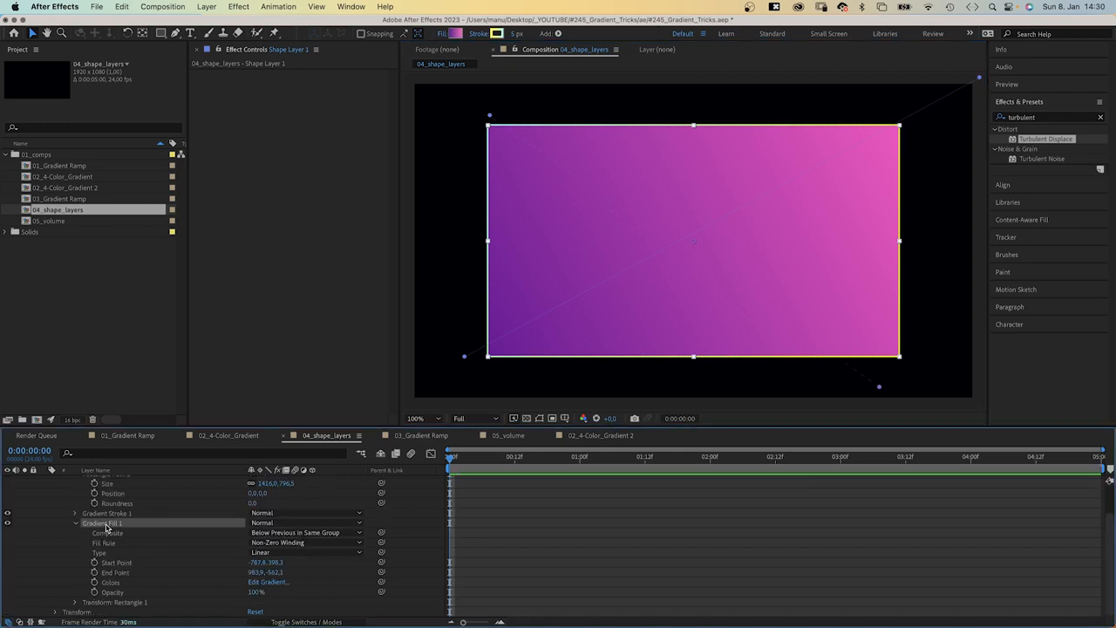
# Add a cyan stop mid-gradient and slide it along the ramp
pyautogui.click(269, 582)
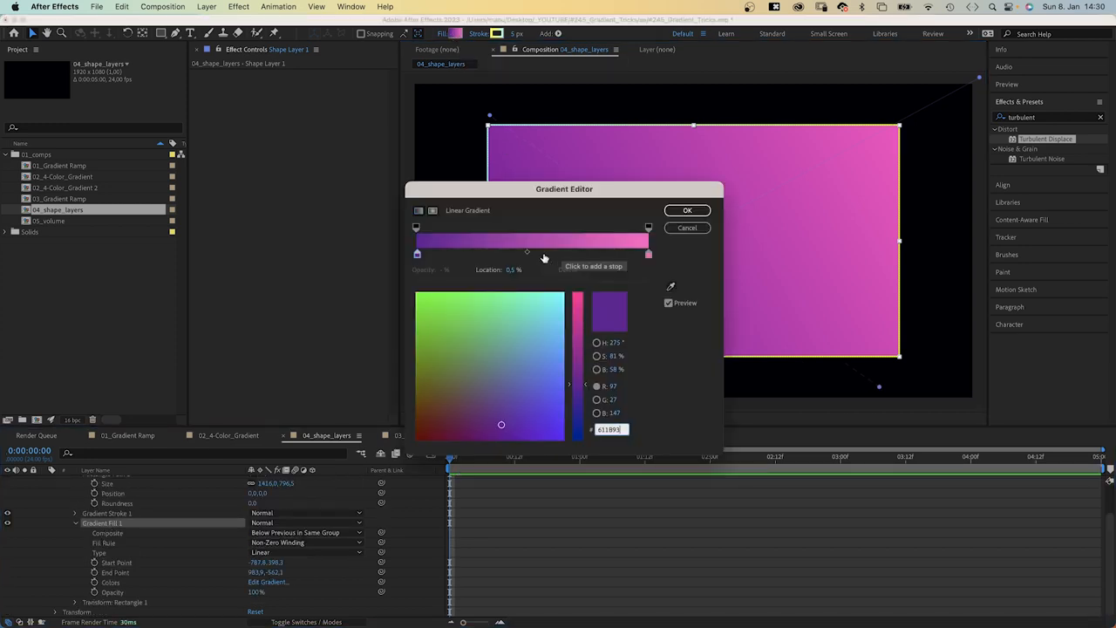
pyautogui.click(549, 254)
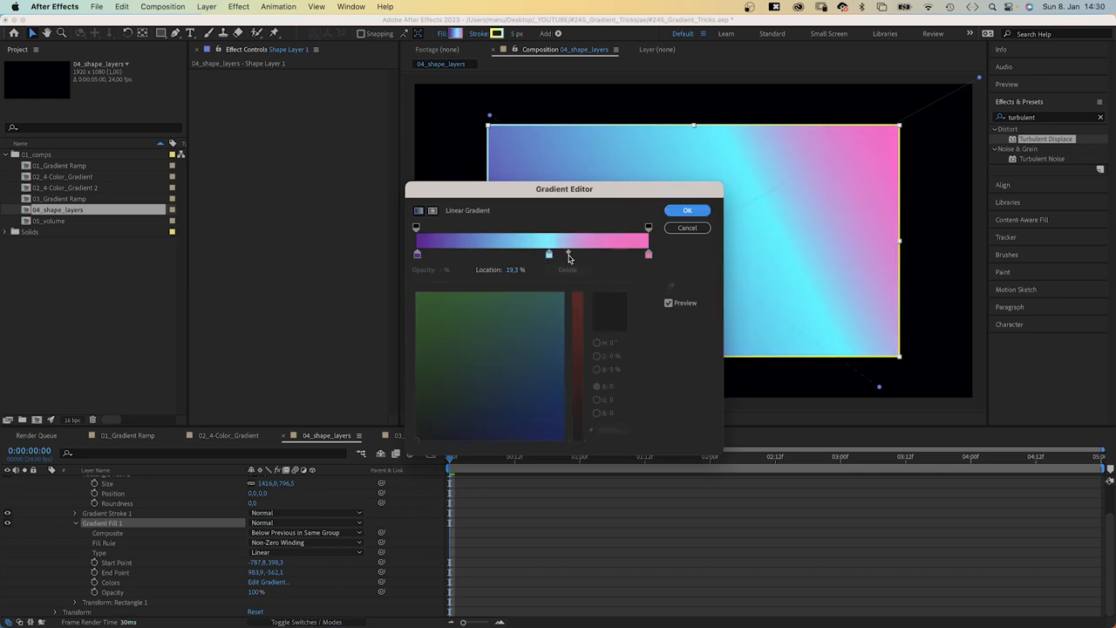
pyautogui.moveTo(549, 254); pyautogui.dragTo(503, 254)
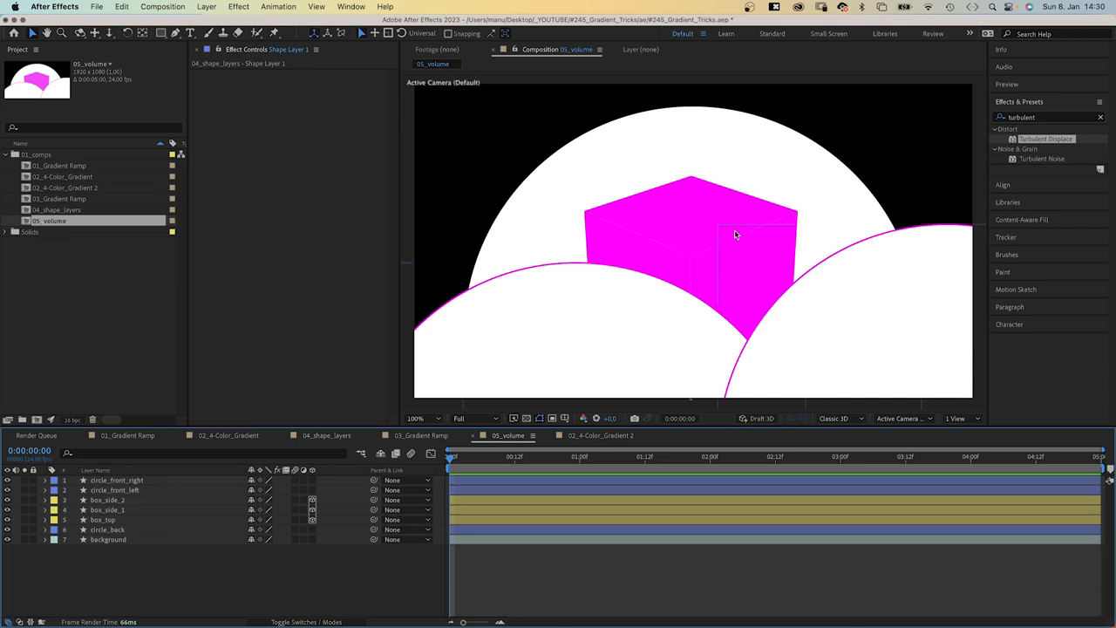
# Switch the background shape's fill to a radial gradient with only two colour stops
pyautogui.click(108, 539)
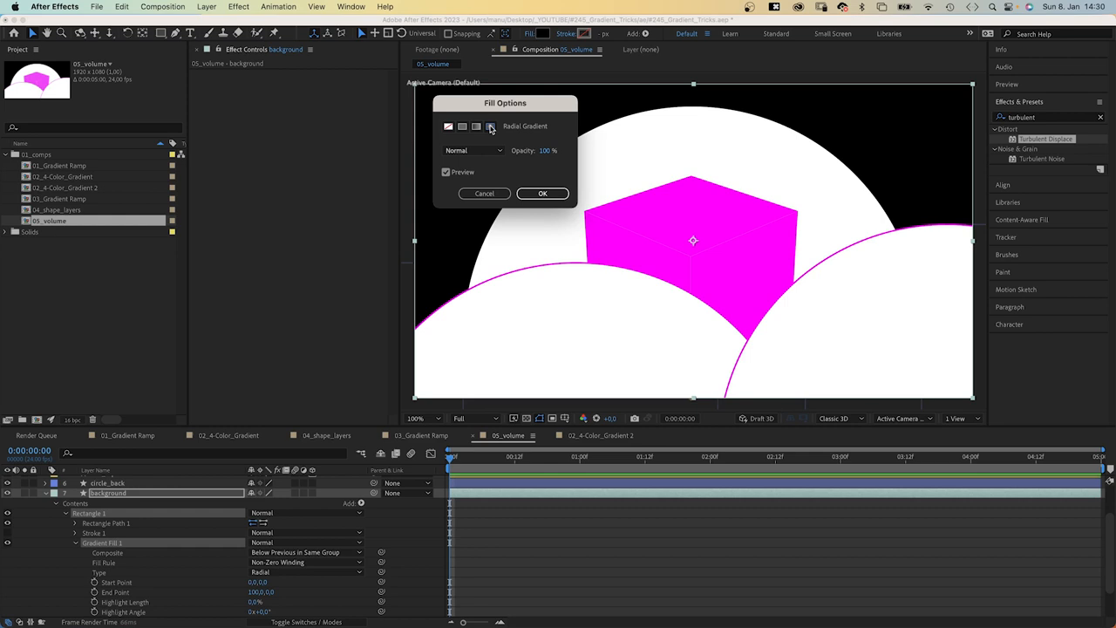
pyautogui.click(542, 192)
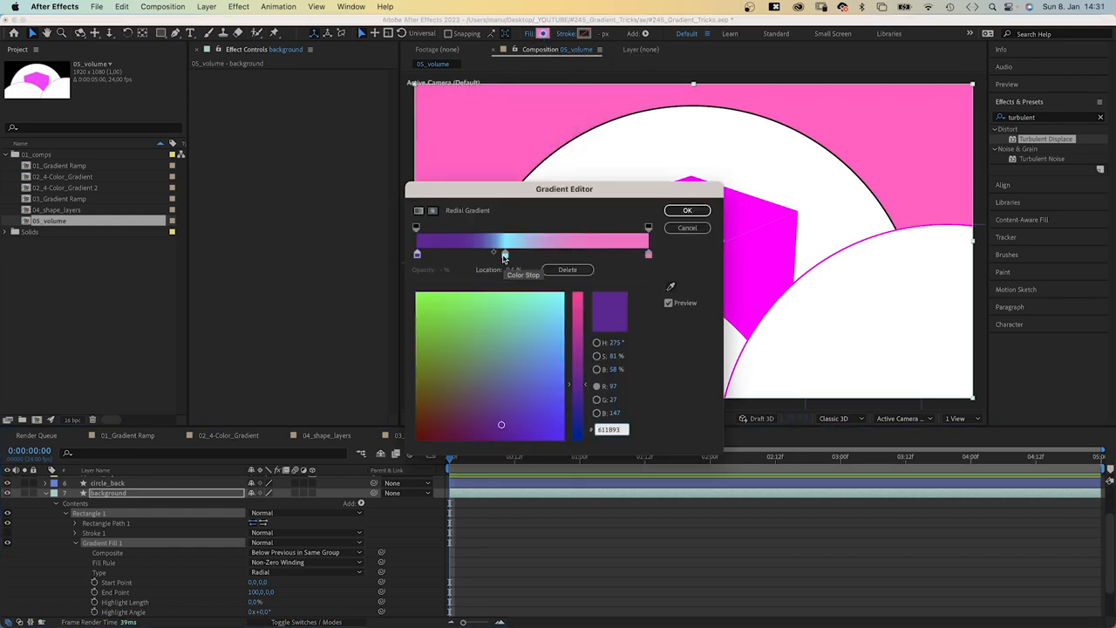
pyautogui.click(648, 254)
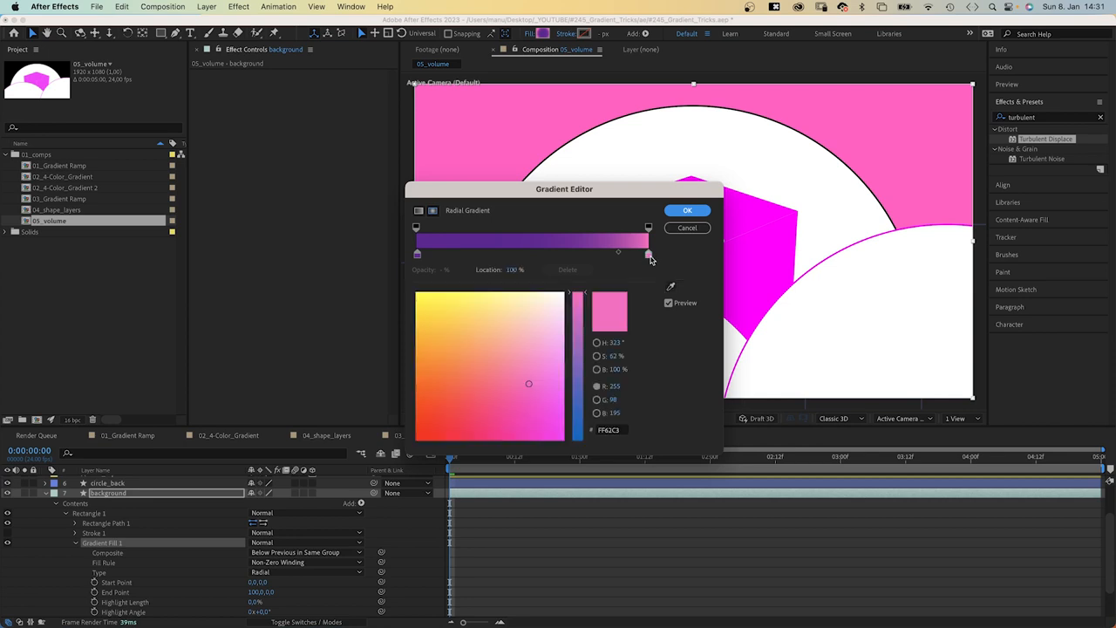
# Set the gradient stops to blue and purple and confirm the Gradient Editor
pyautogui.click(547, 338)
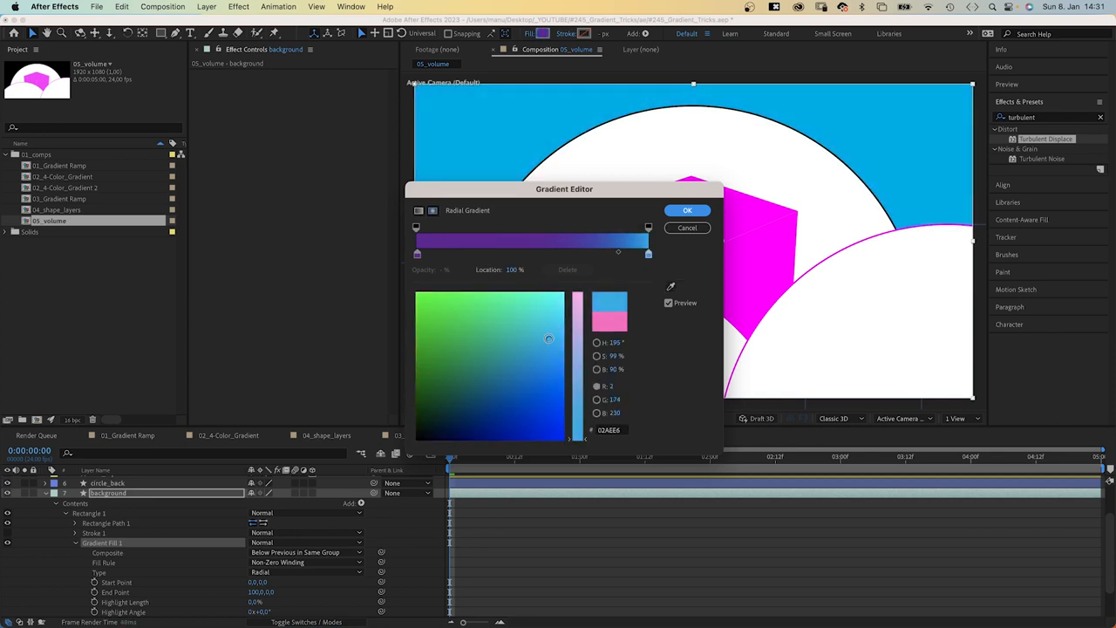
pyautogui.click(553, 338)
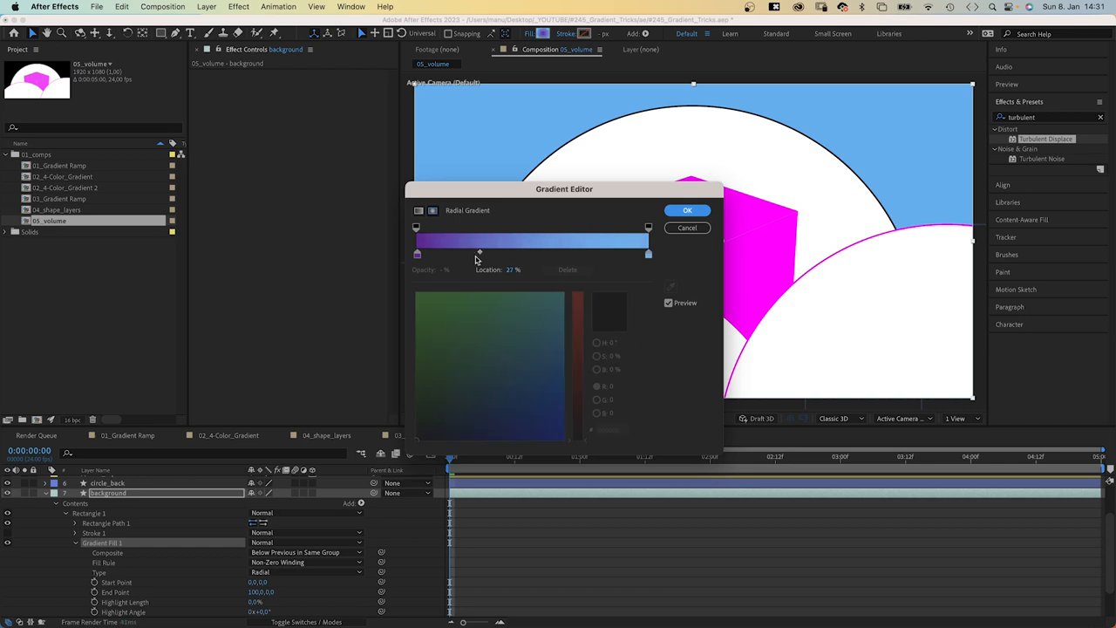
pyautogui.click(688, 210)
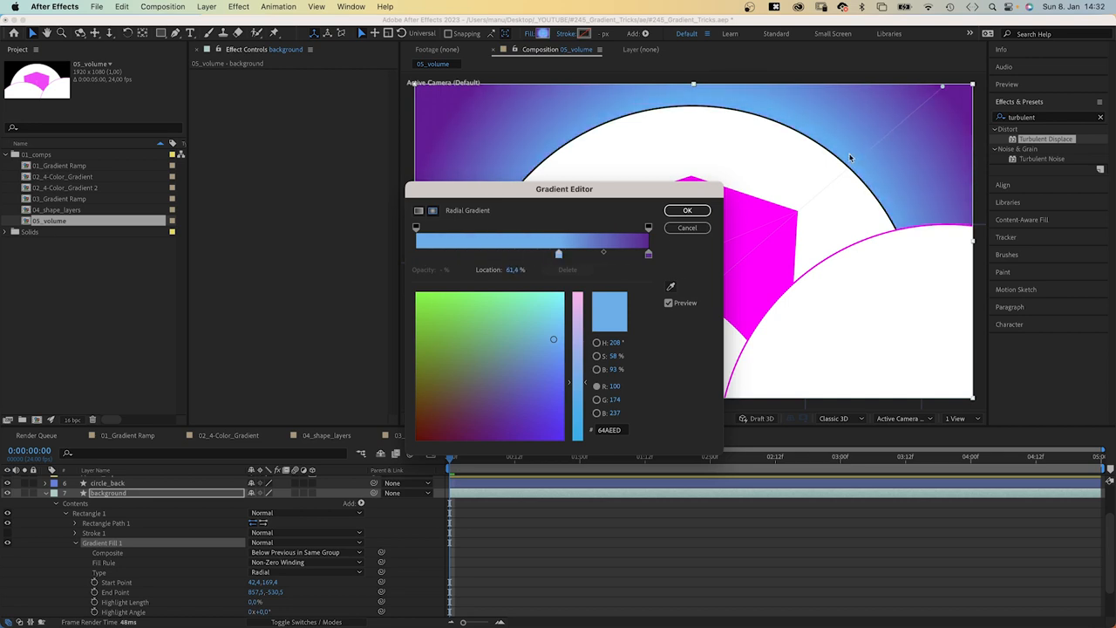
pyautogui.click(688, 210)
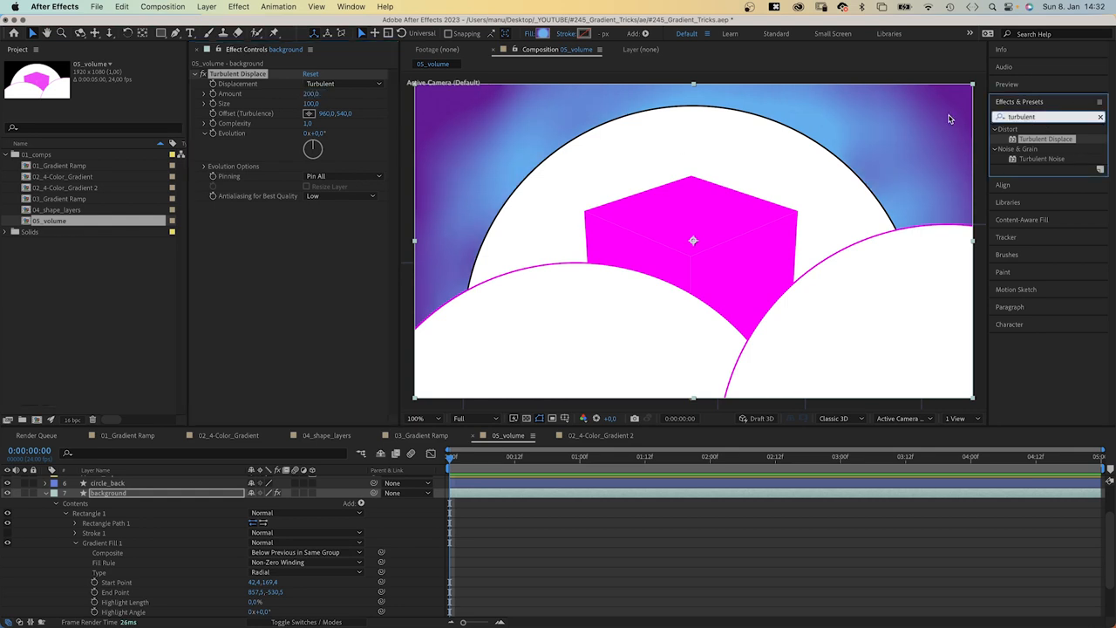
# Apply the Noise effect to the background with Amount of Noise 3.0
pyautogui.write('noise')
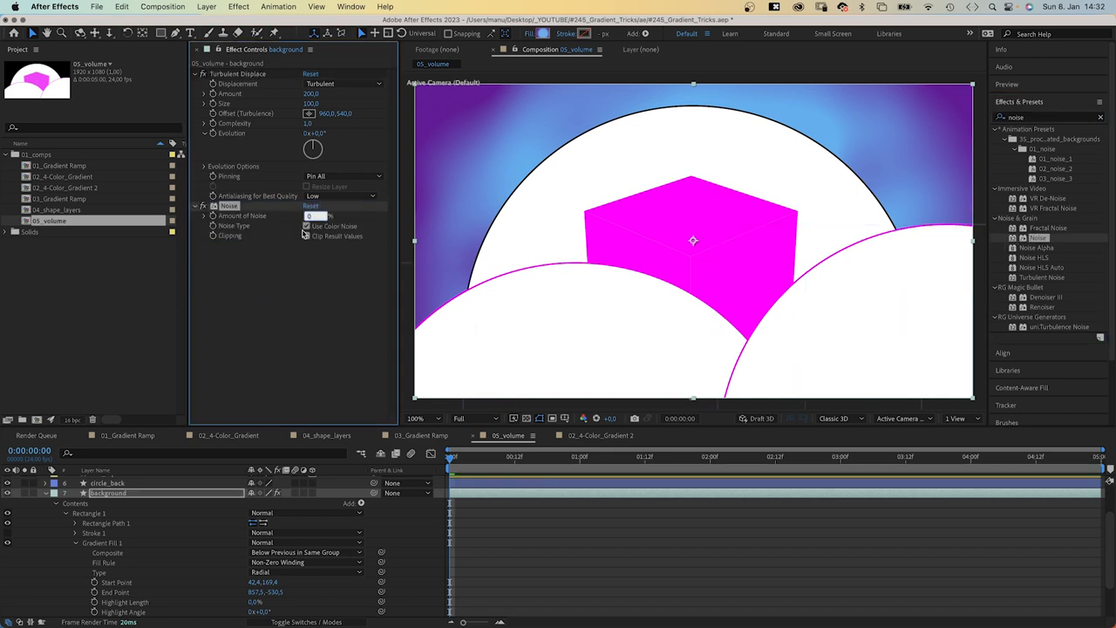
pyautogui.write('3.0')
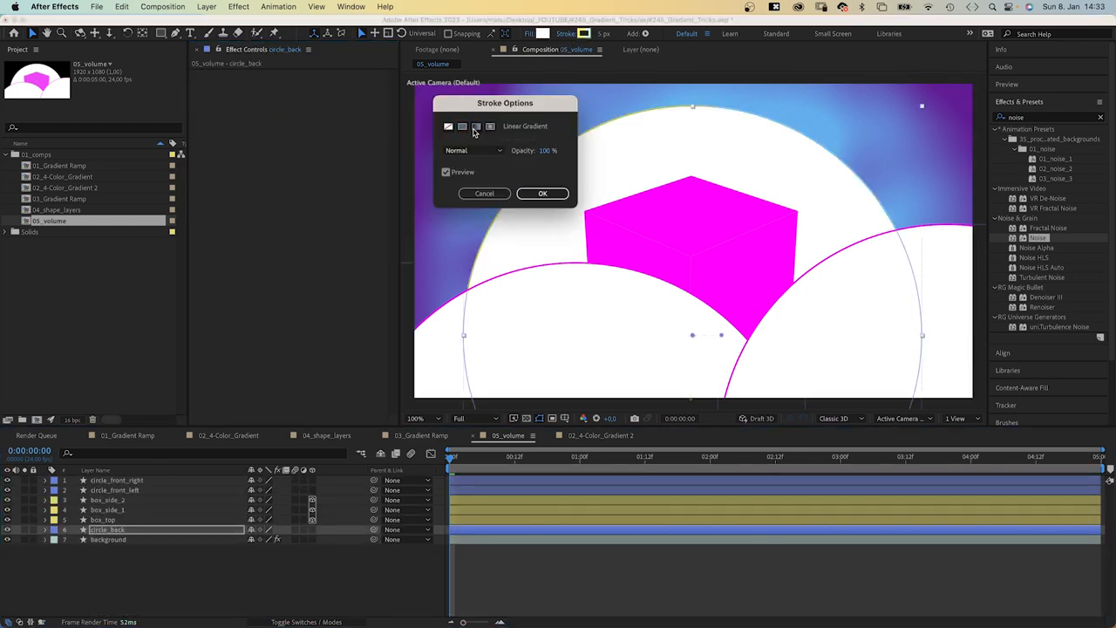
# Give the back circle's stroke a linear gradient and confirm its colours
pyautogui.click(542, 191)
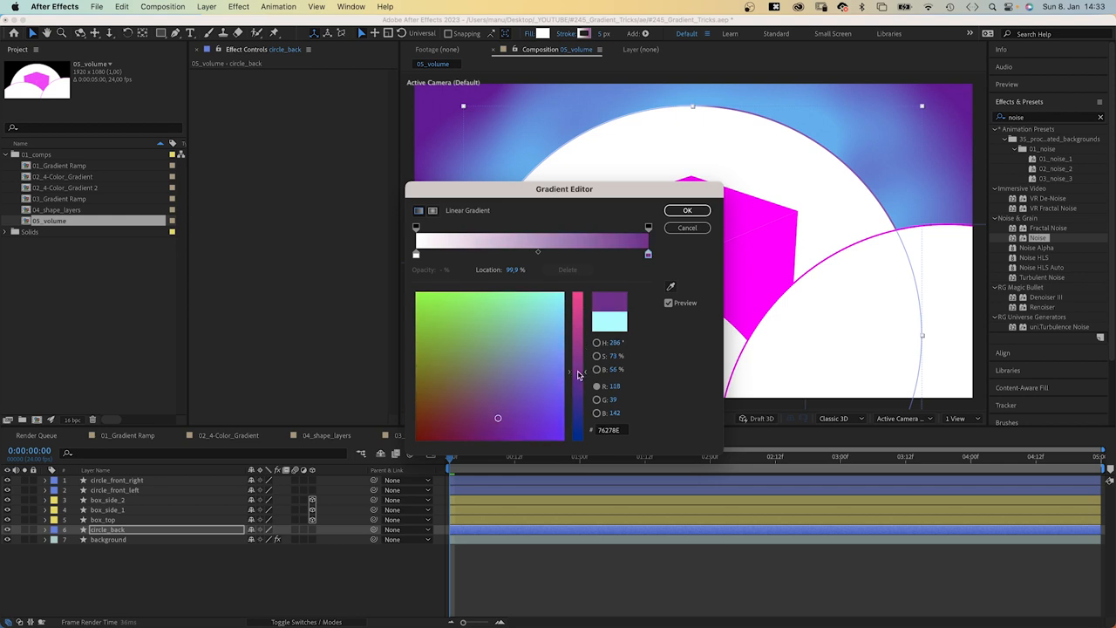
pyautogui.click(687, 209)
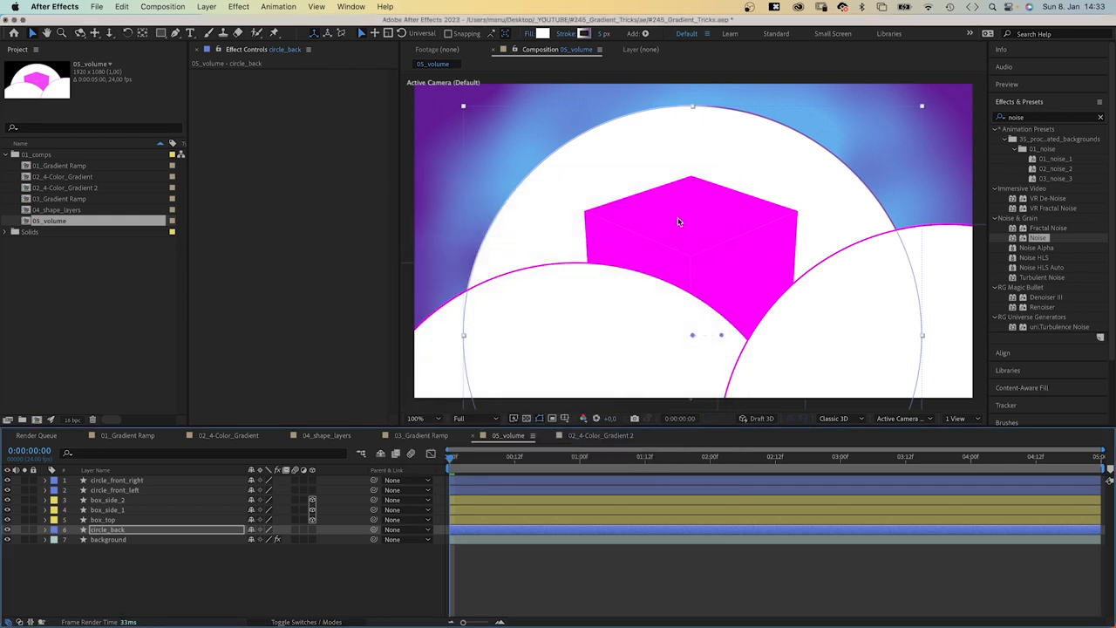
pyautogui.moveTo(677, 340)
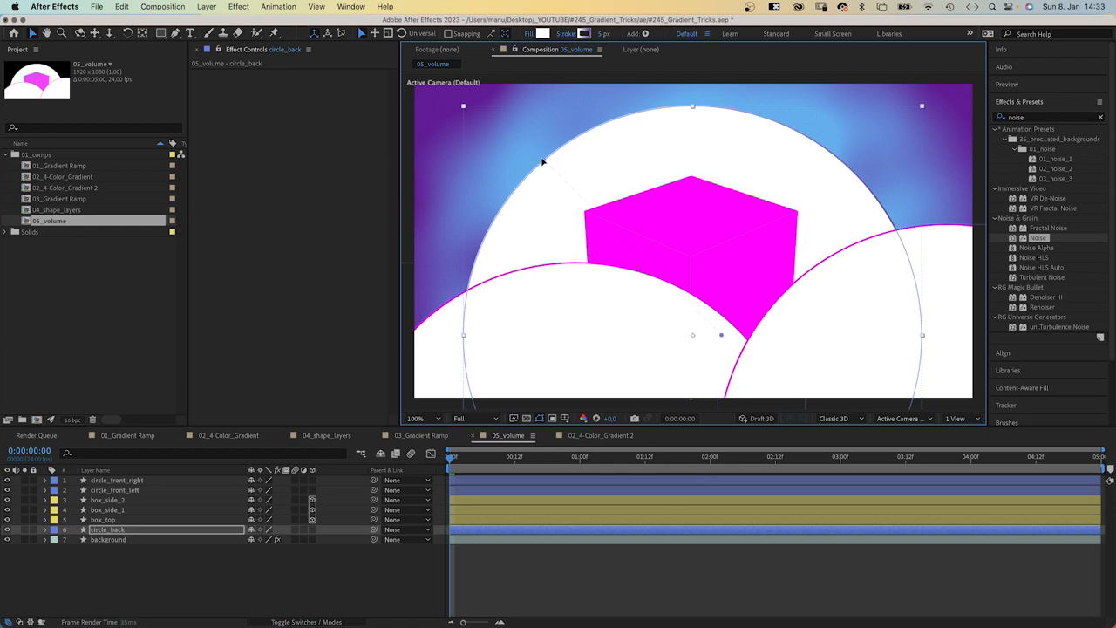
pyautogui.moveTo(776, 337)
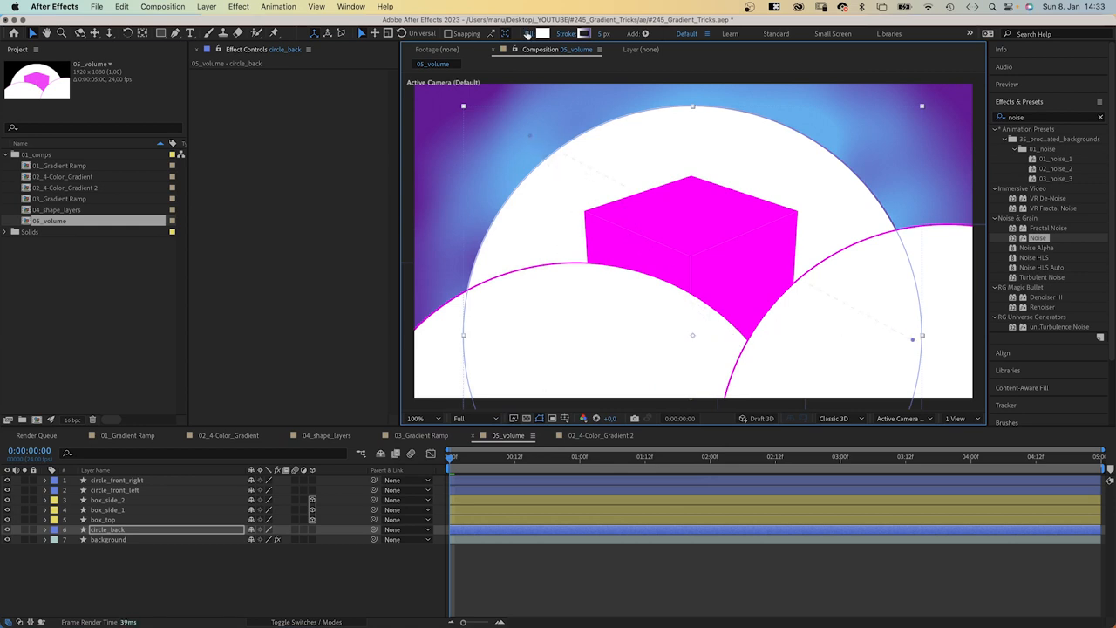
# Set the back circle's fill to a pale-pink-to-purple linear gradient
pyautogui.click(530, 33)
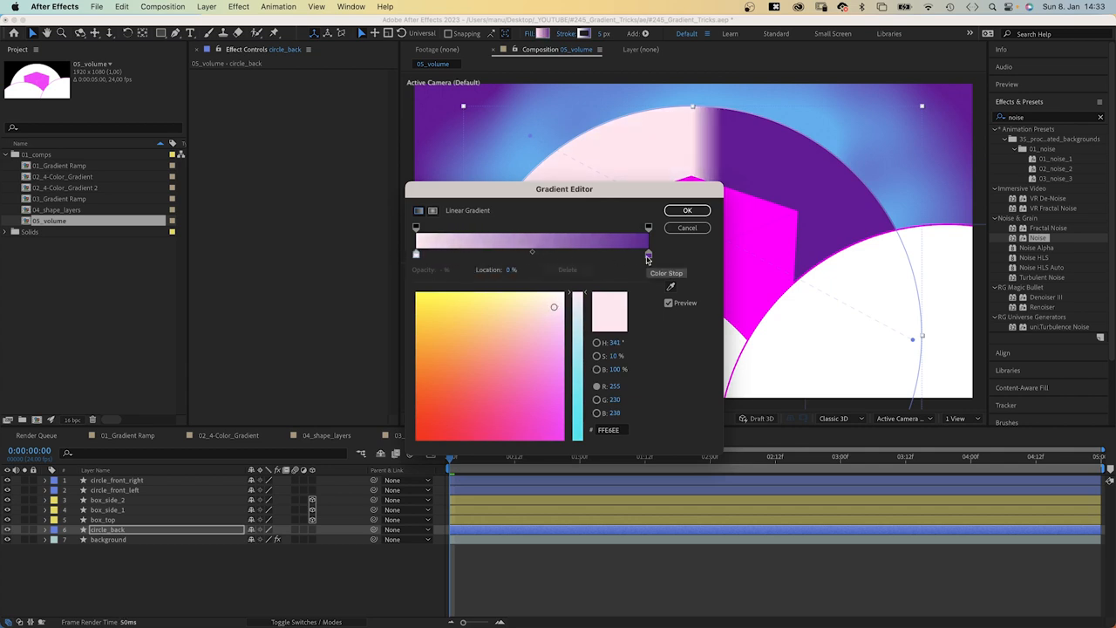
pyautogui.click(687, 209)
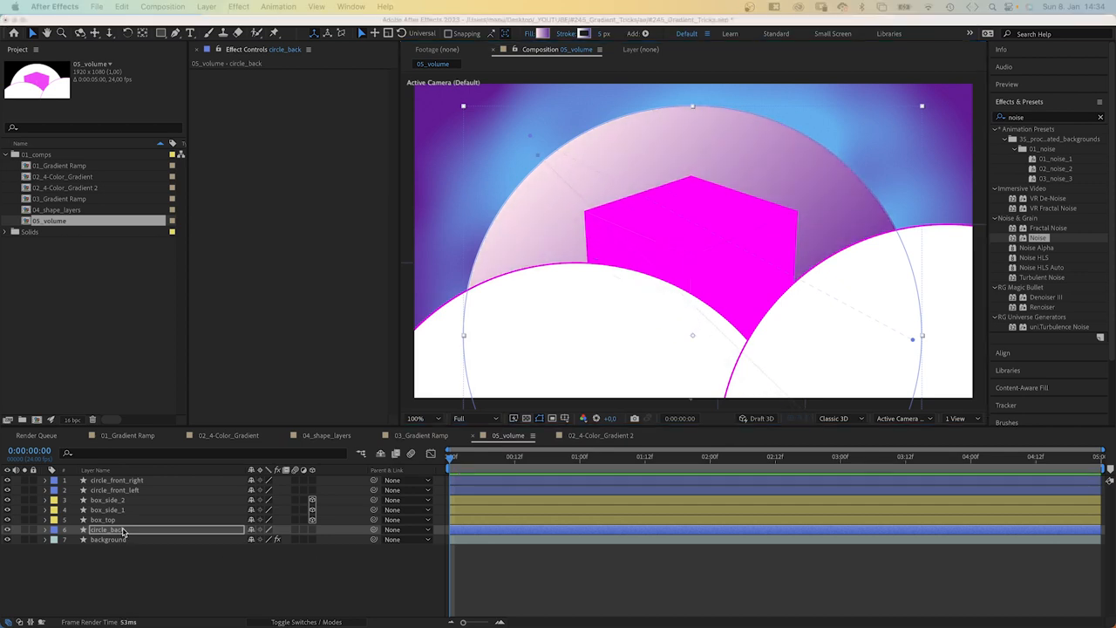
# Add Bevel and Emboss to circle_back, adjust its size and set a purple shadow colour
pyautogui.rightClick(108, 530)
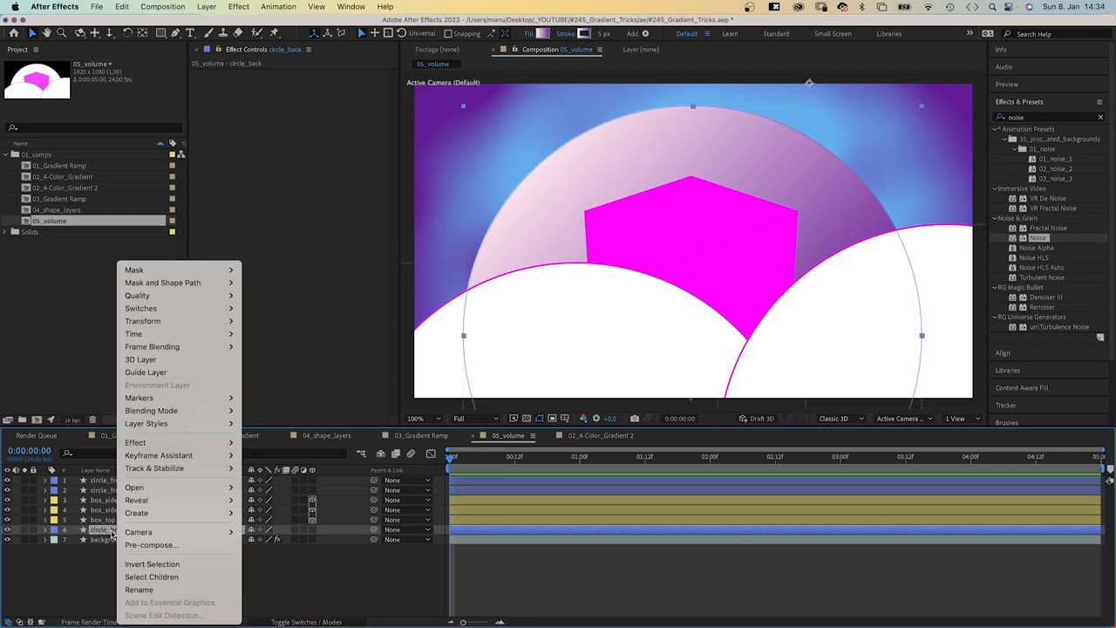
pyautogui.moveTo(146, 424)
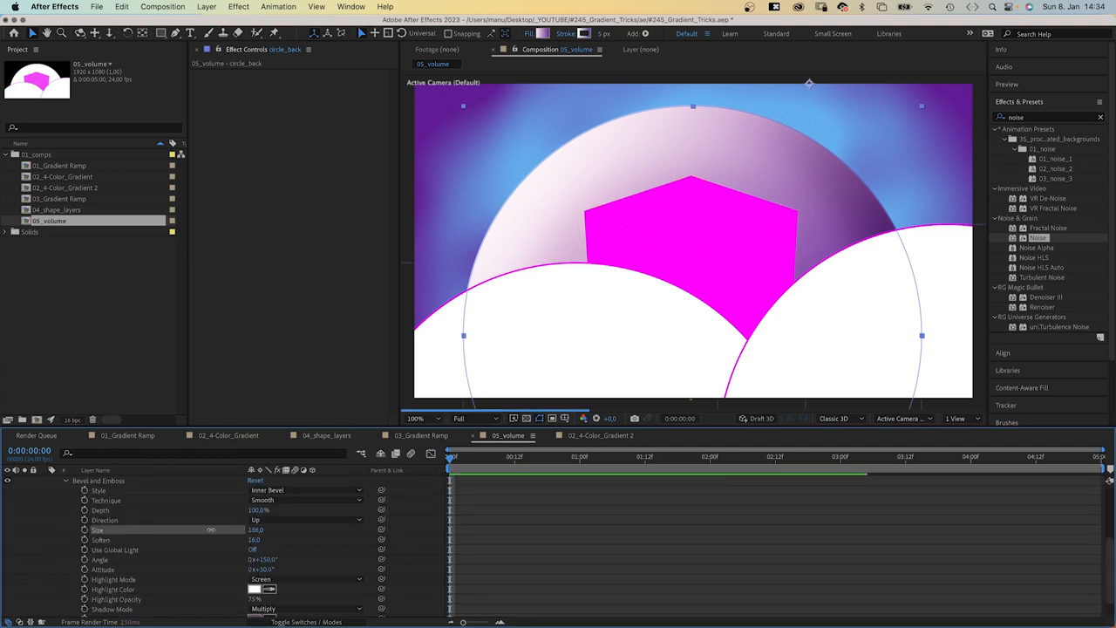
pyautogui.moveTo(255, 530); pyautogui.dragTo(330, 530)
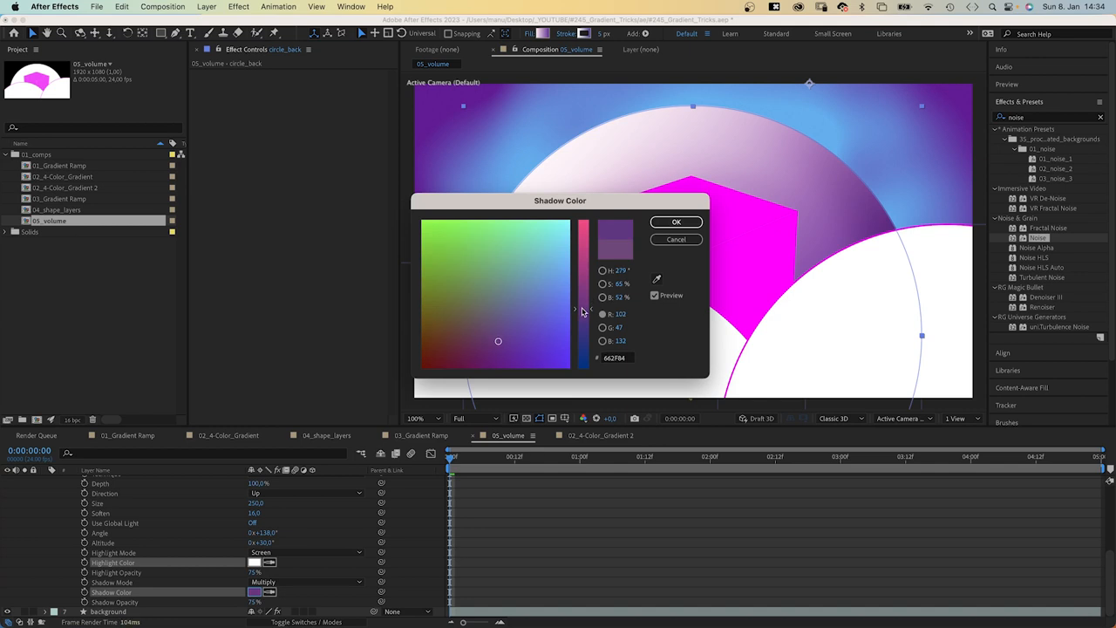
pyautogui.click(677, 222)
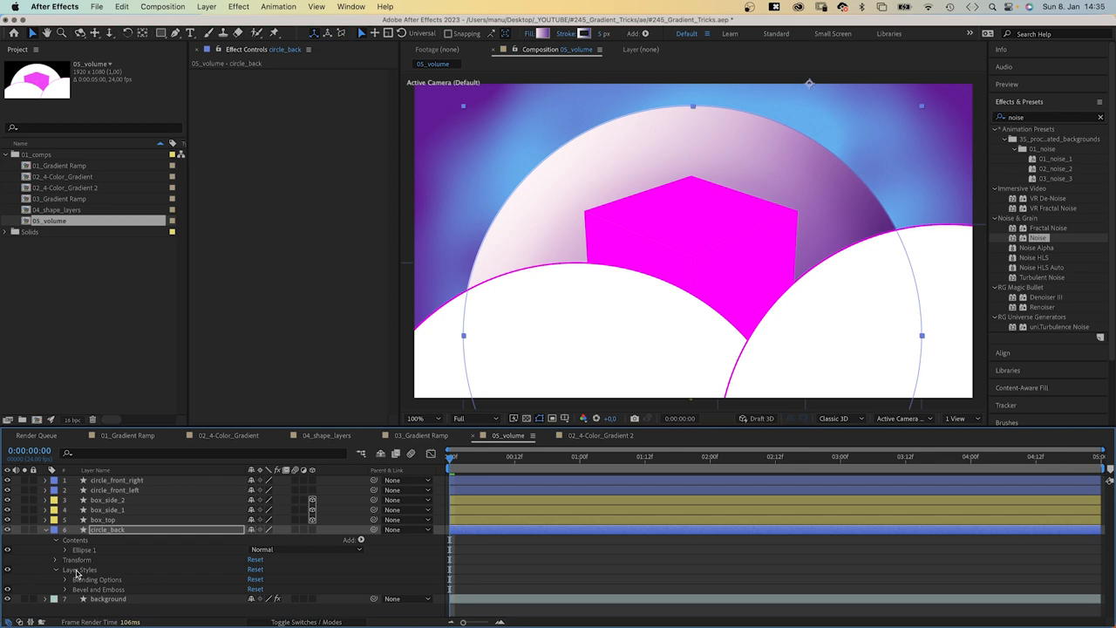
# Copy the bevel style to the front circles and give them pale linear gradient fills
pyautogui.press('cmd+c')
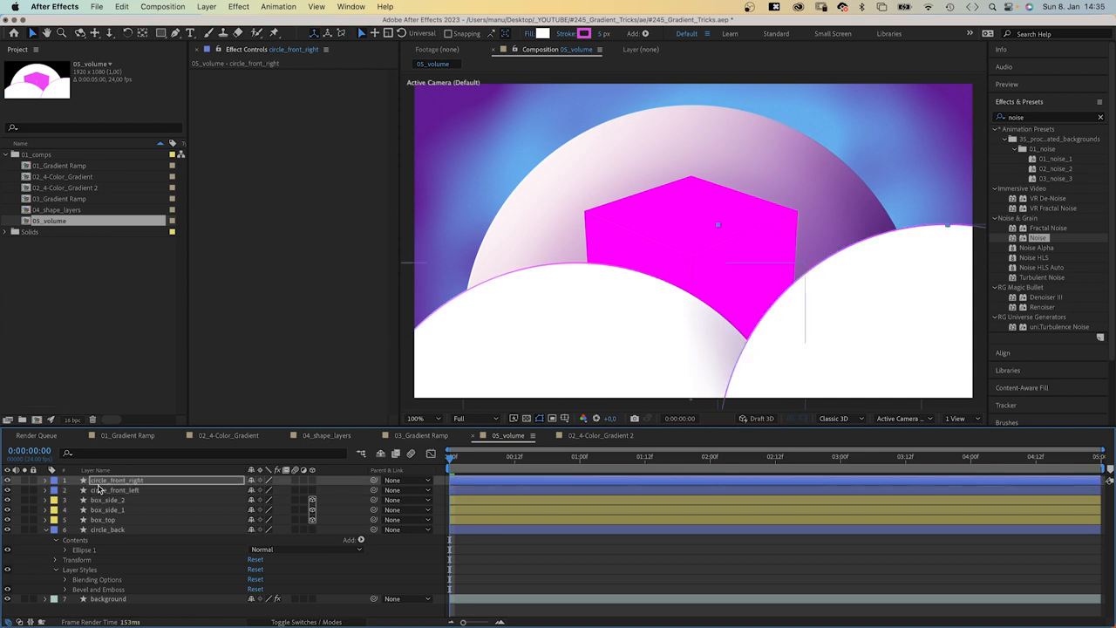
pyautogui.click(108, 530)
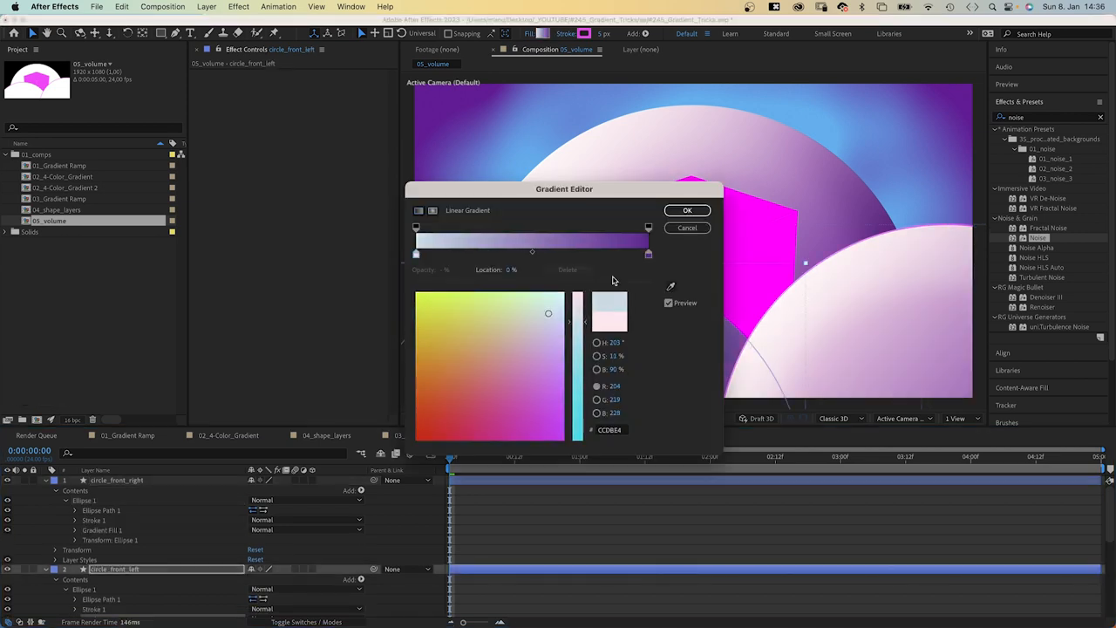
pyautogui.click(688, 209)
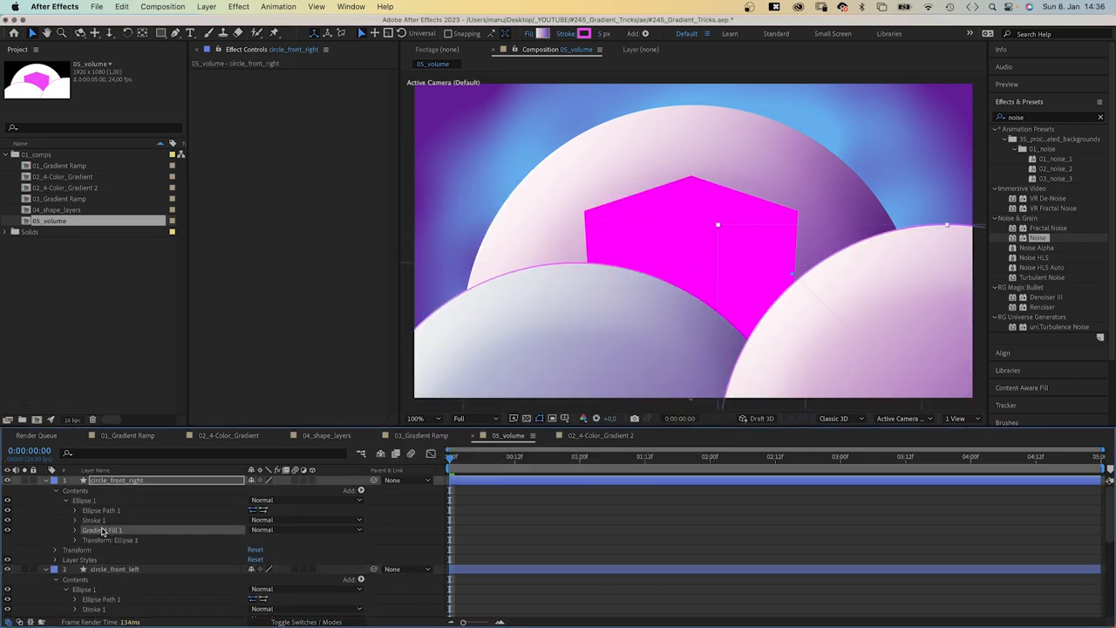
pyautogui.click(101, 530)
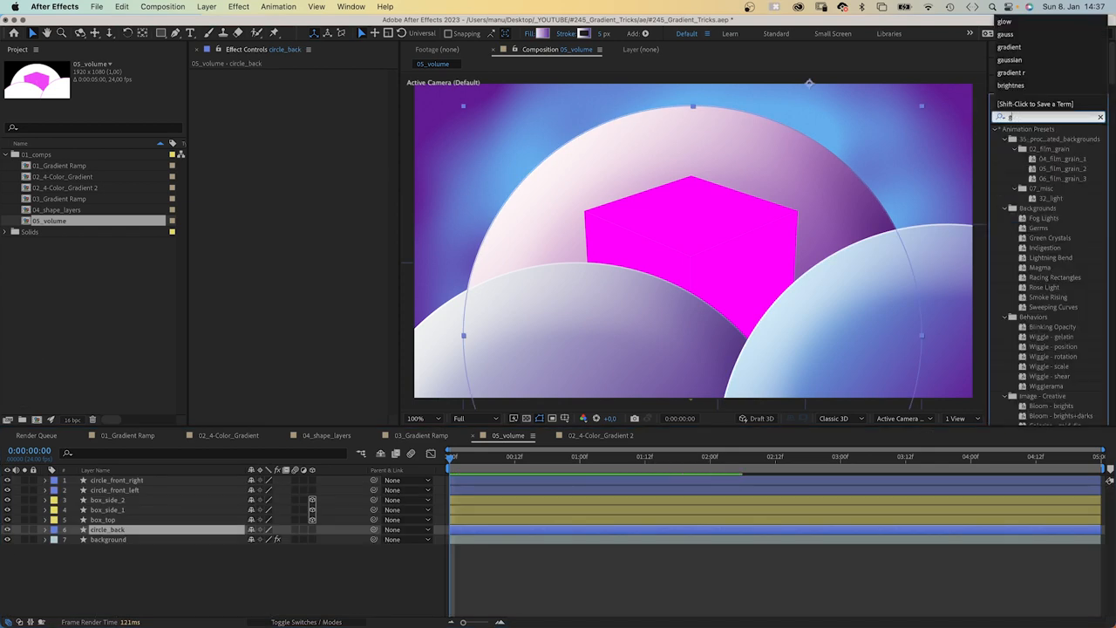
# Apply Gaussian Blur to circle_back with Blurriness 12
pyautogui.write('gaussian')
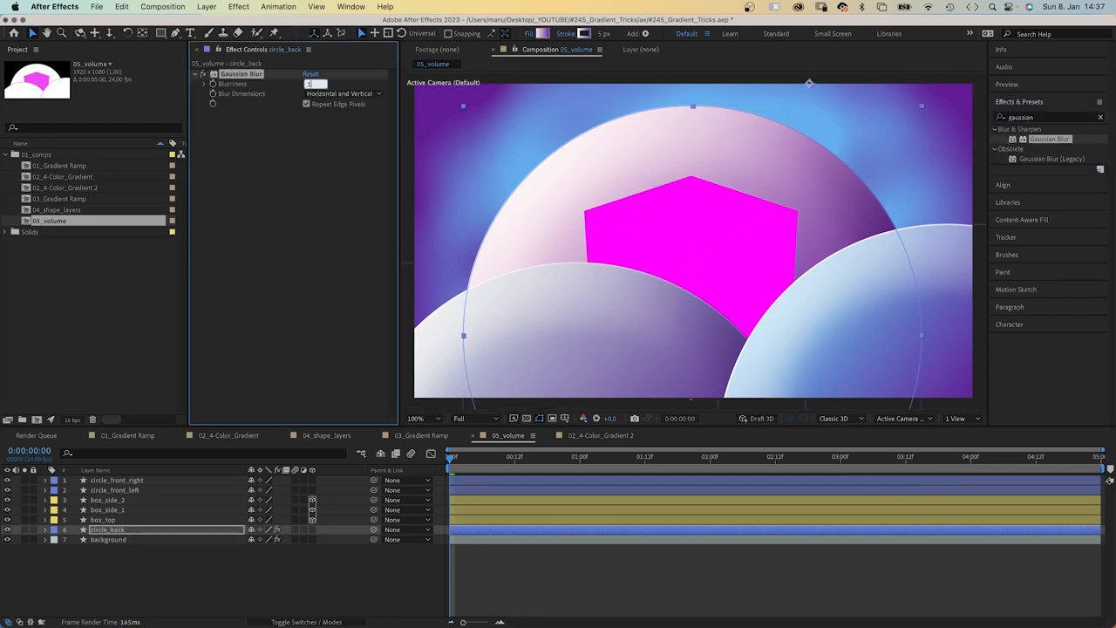
pyautogui.write('12.0')
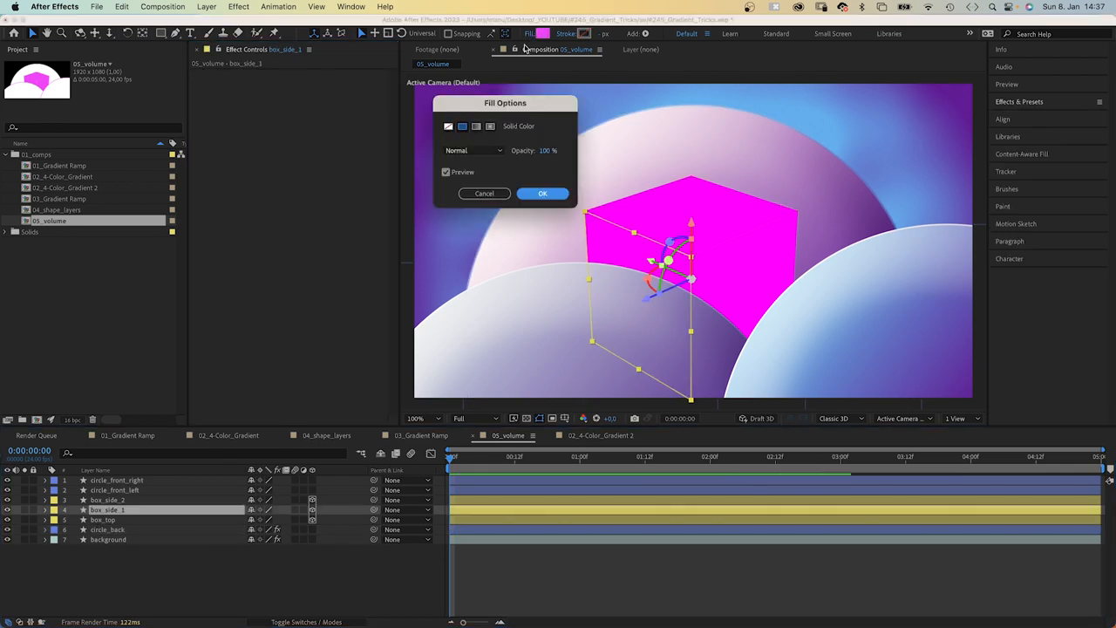
# Fill box_side_1 and box_side_2 with blue-to-purple linear gradients
pyautogui.click(542, 192)
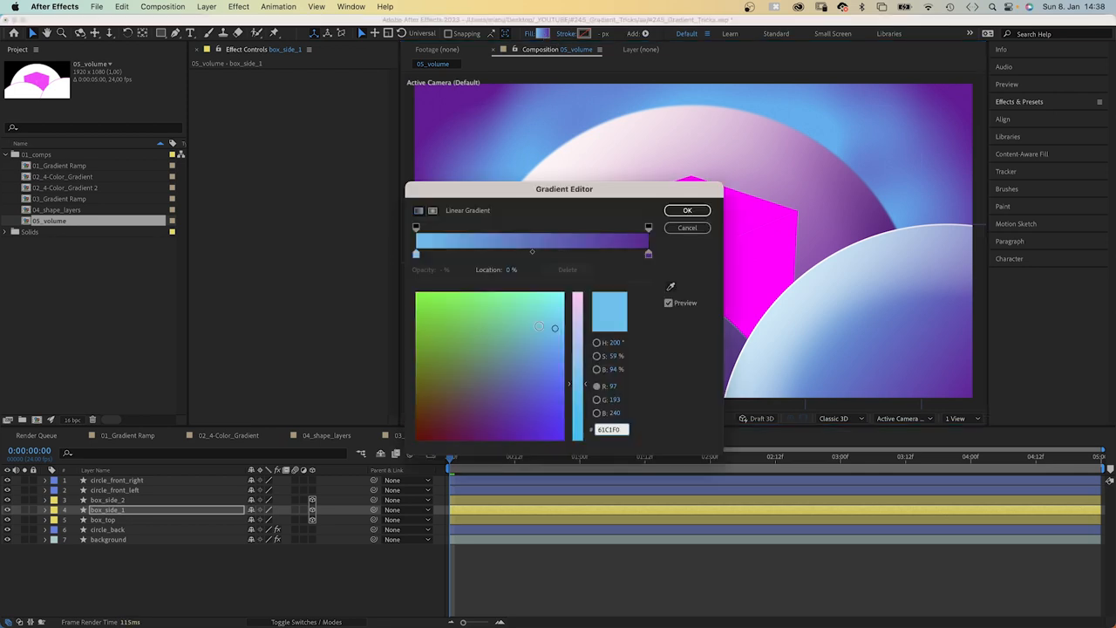
pyautogui.click(688, 209)
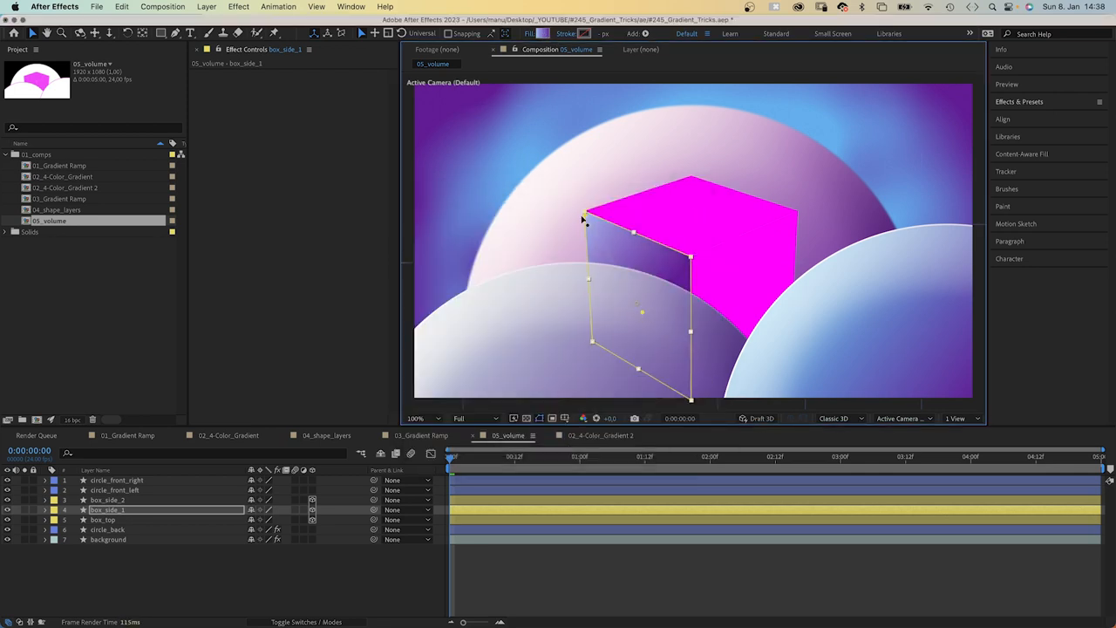
pyautogui.click(108, 499)
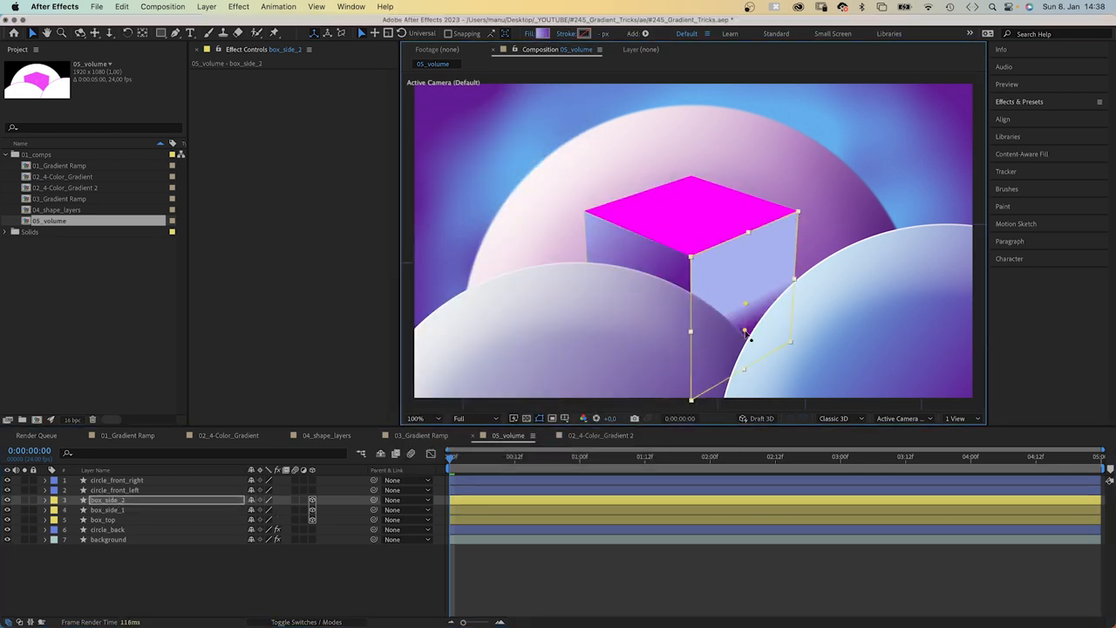
pyautogui.click(101, 520)
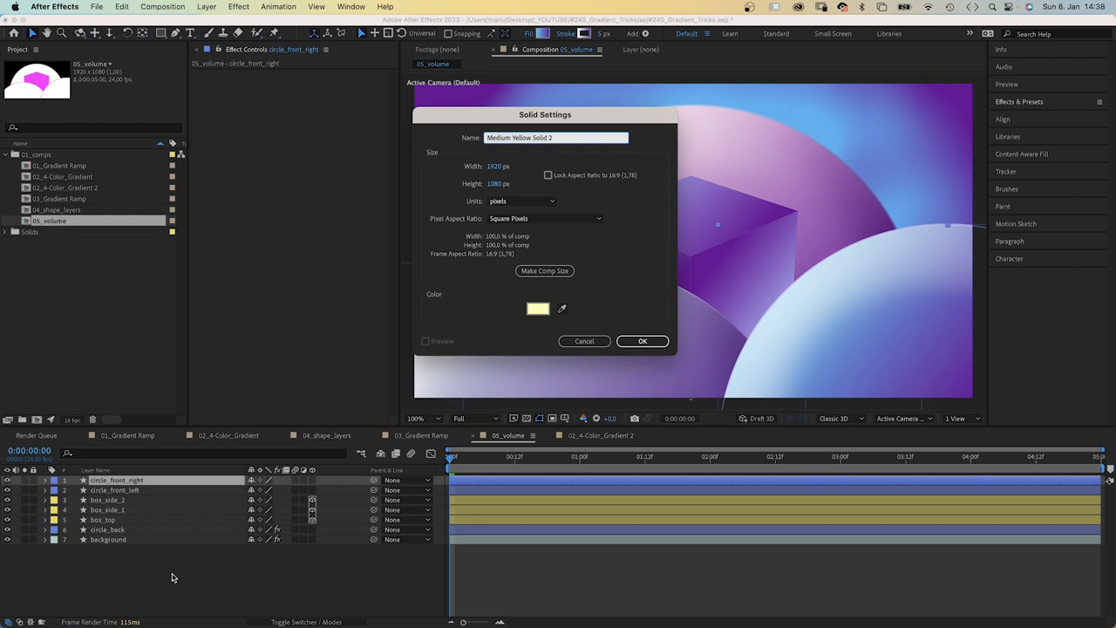
# Create a new pale yellow solid named light
pyautogui.click(537, 308)
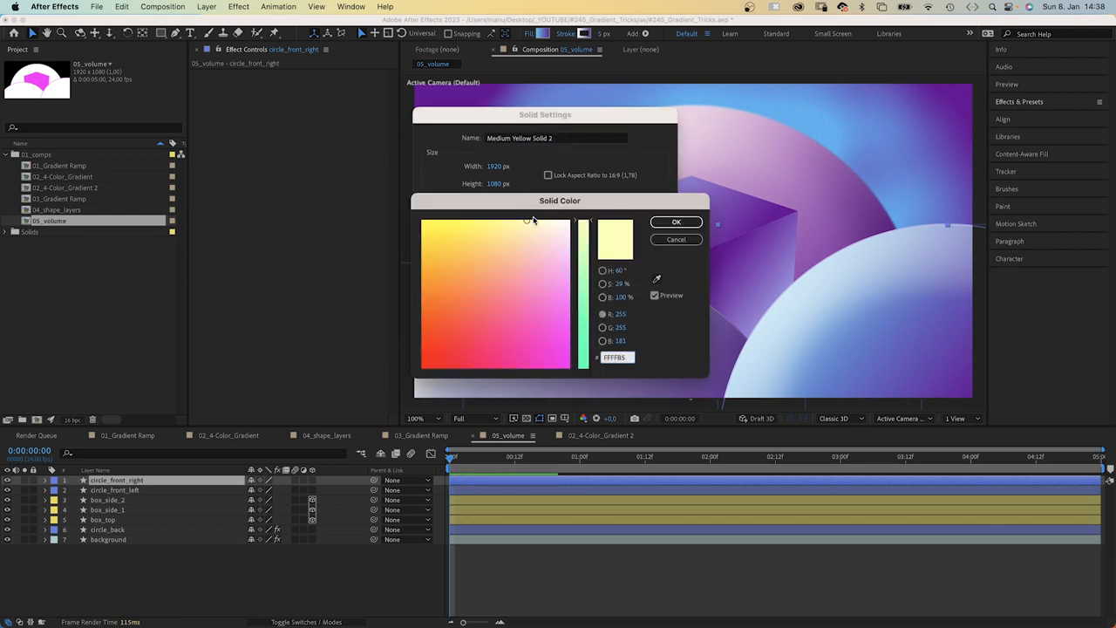
pyautogui.click(677, 222)
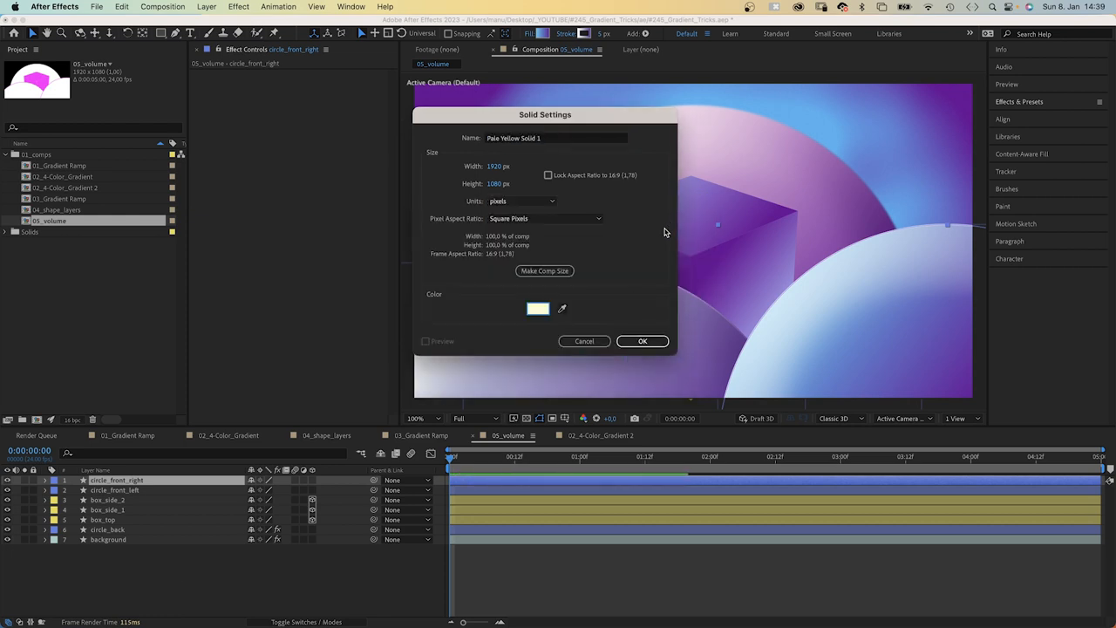
pyautogui.click(642, 340)
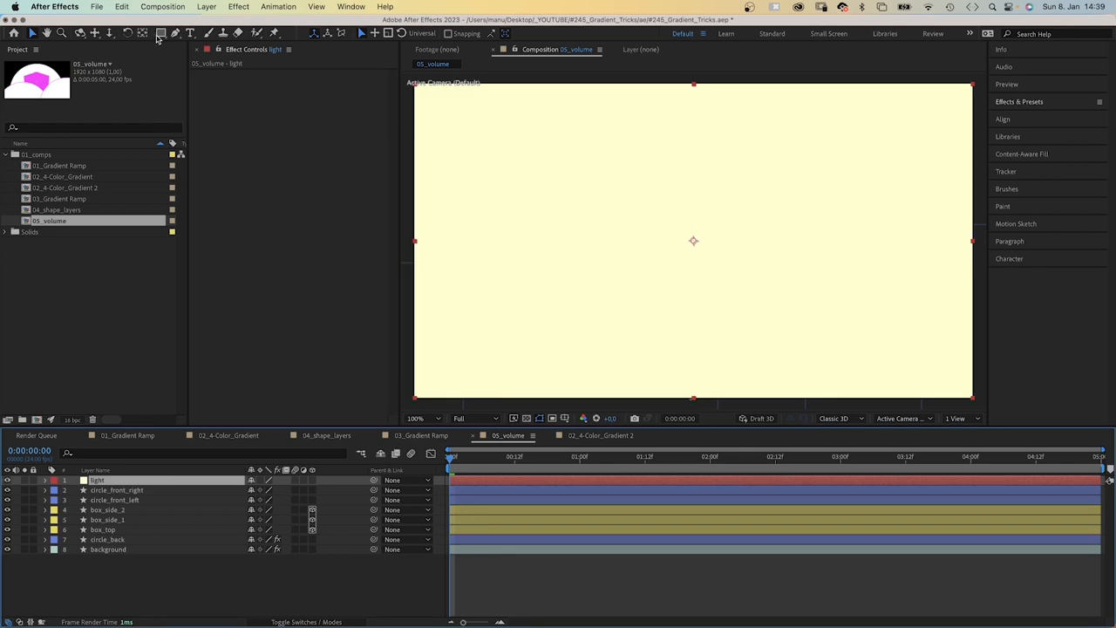
# Draw an elliptical mask on the light solid and reveal its mask properties
pyautogui.click(160, 33)
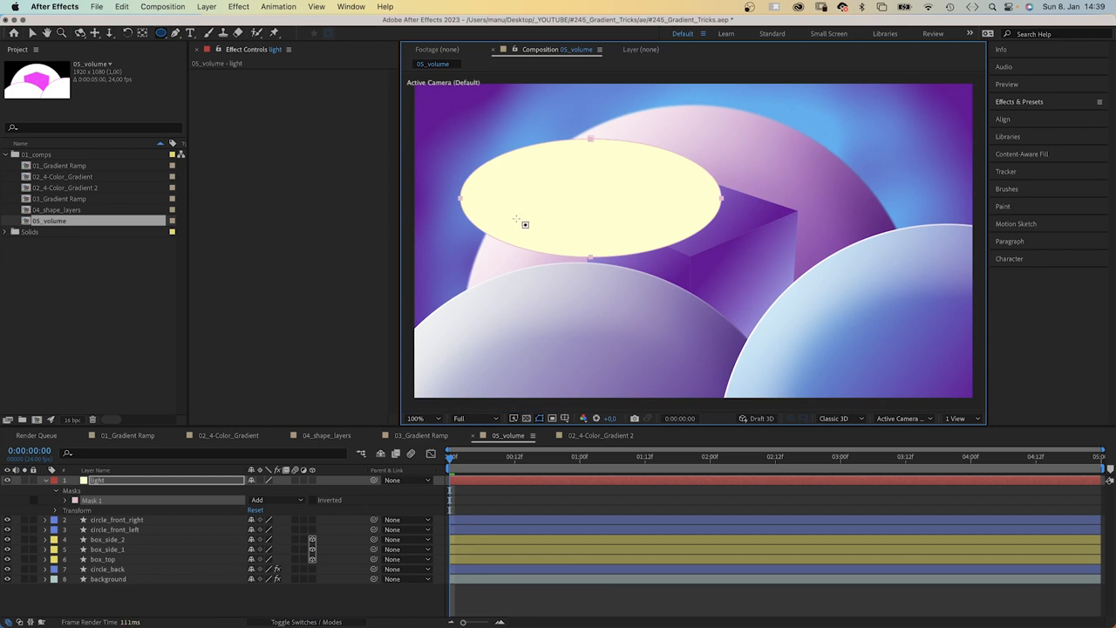
pyautogui.click(67, 499)
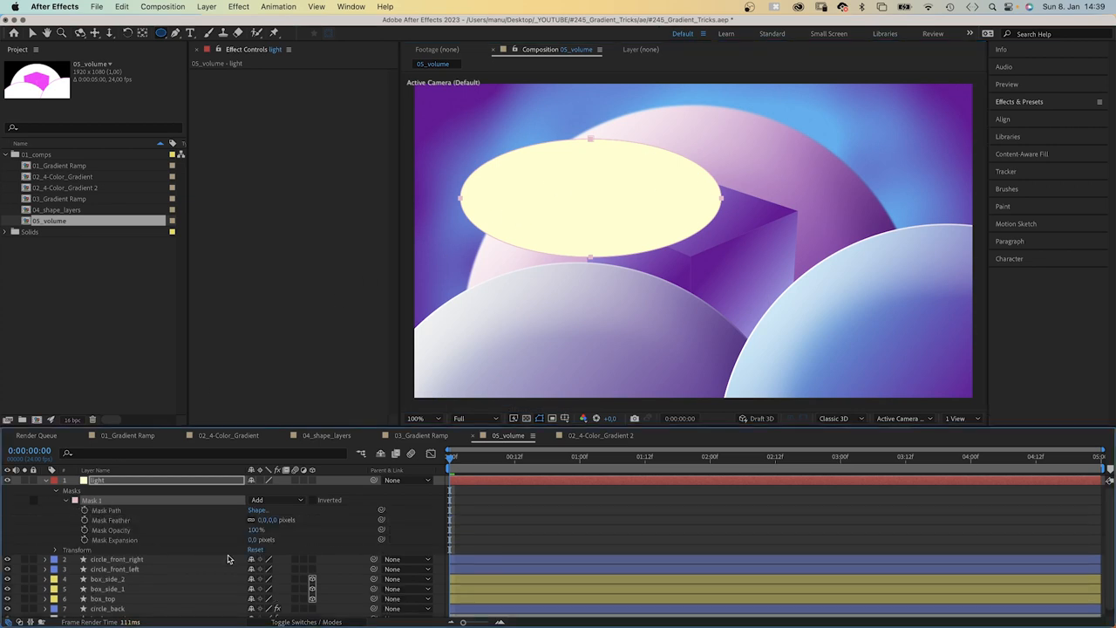